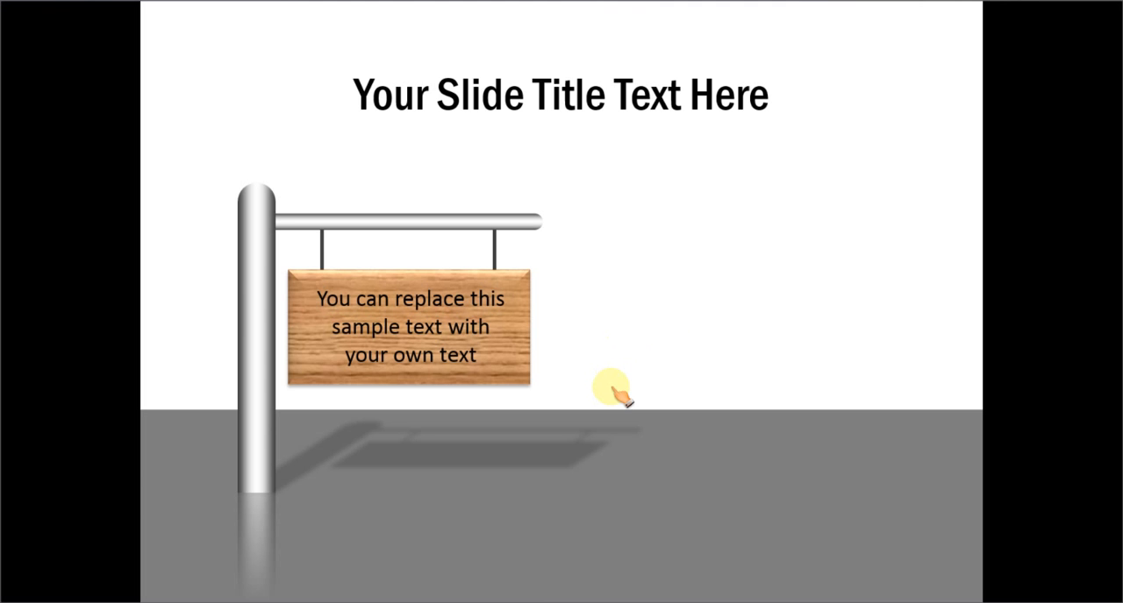
mouse_move(460, 408)
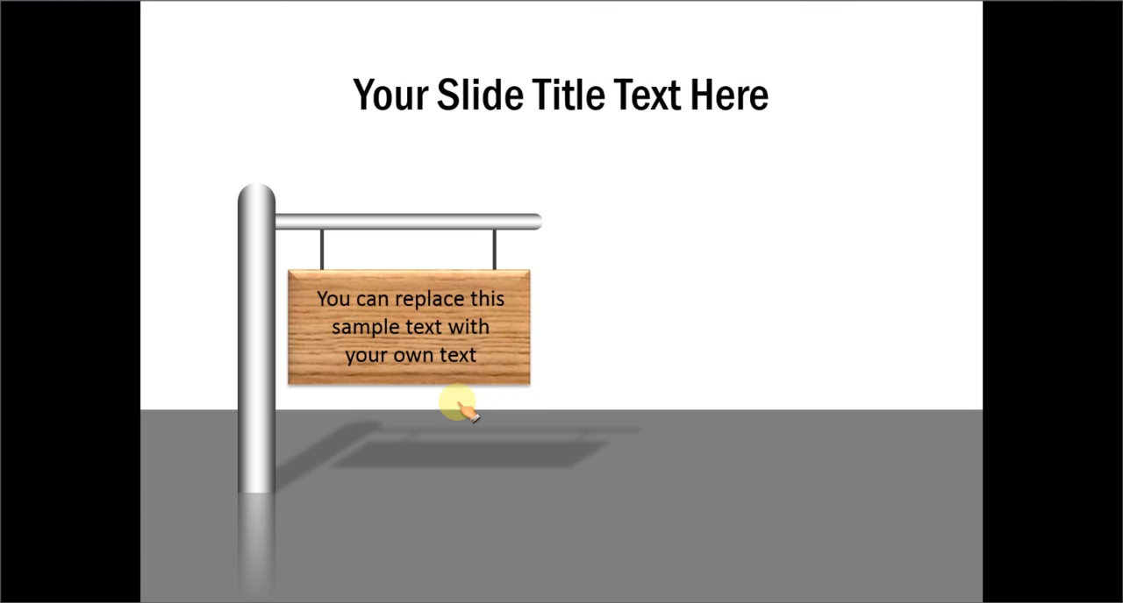
mouse_move(562, 478)
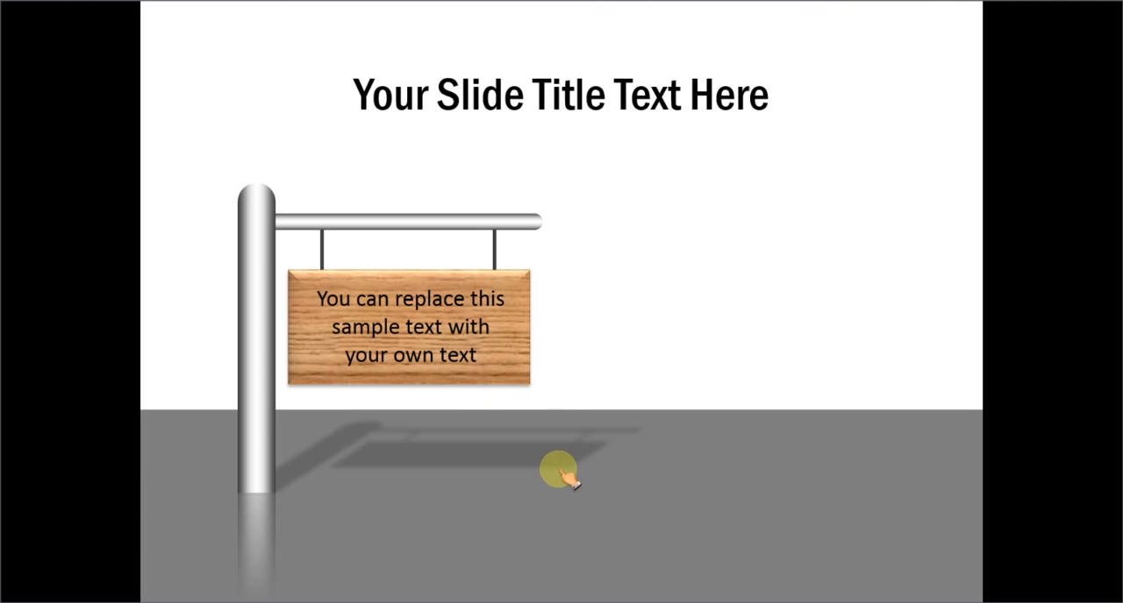
mouse_move(562, 381)
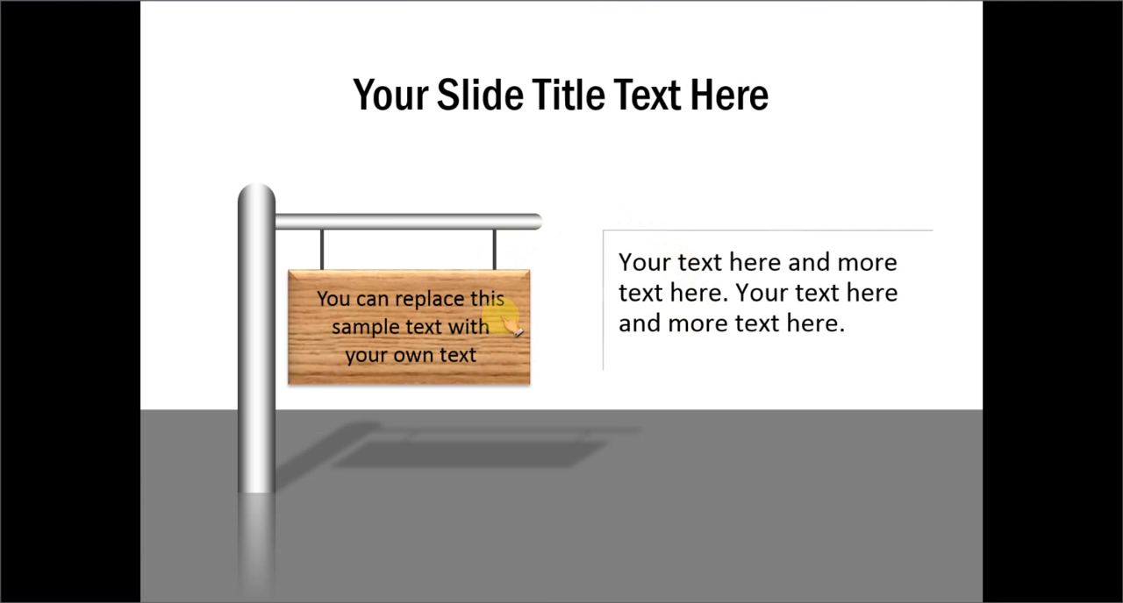
mouse_move(566, 408)
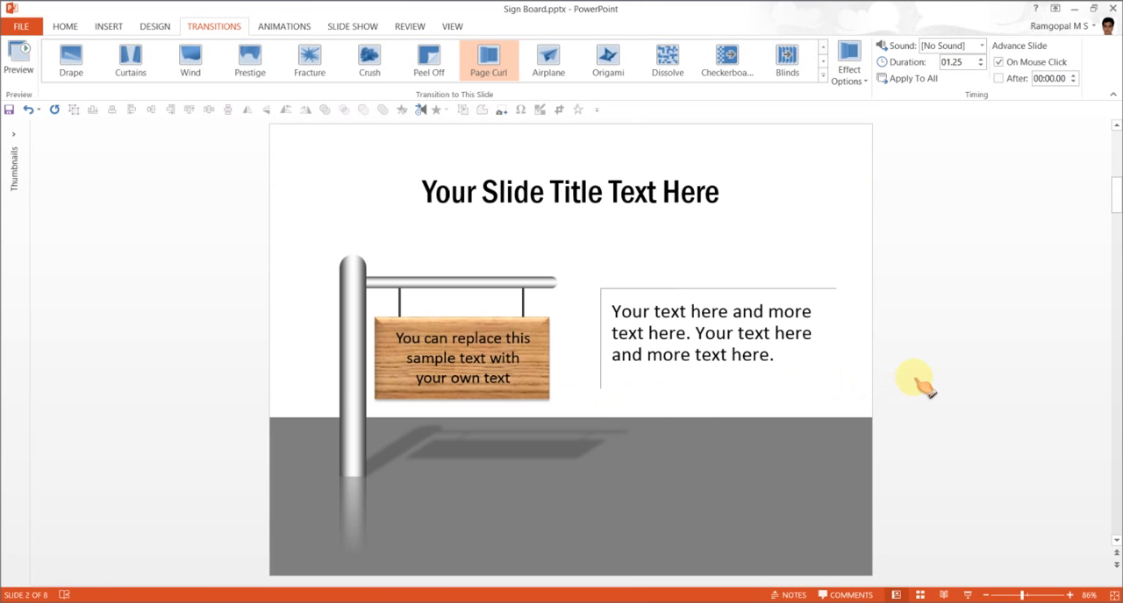
mouse_move(568, 372)
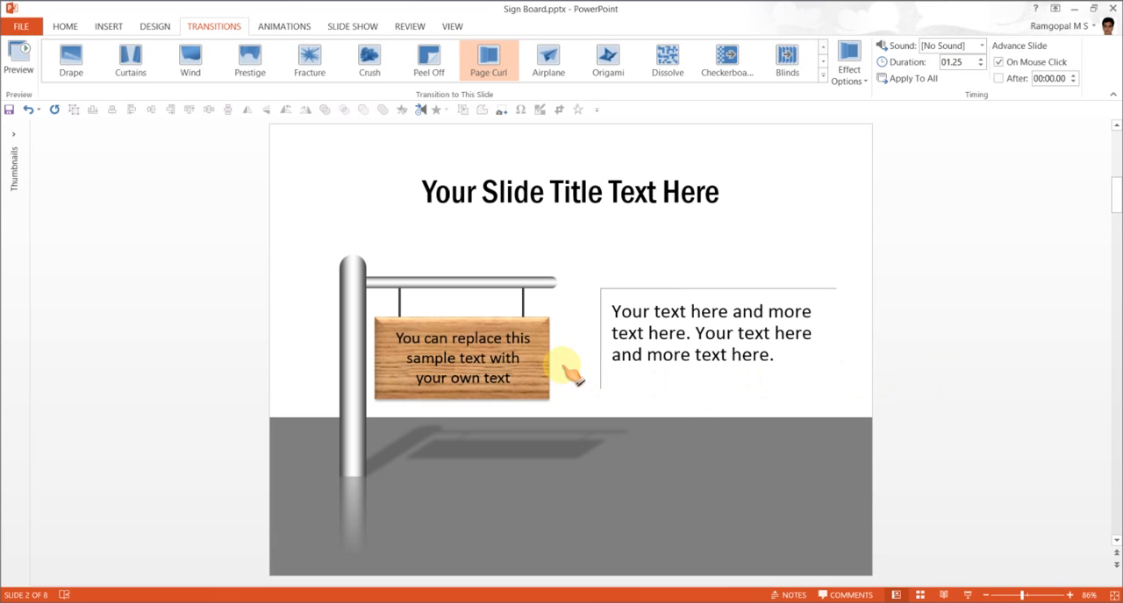
mouse_move(364, 404)
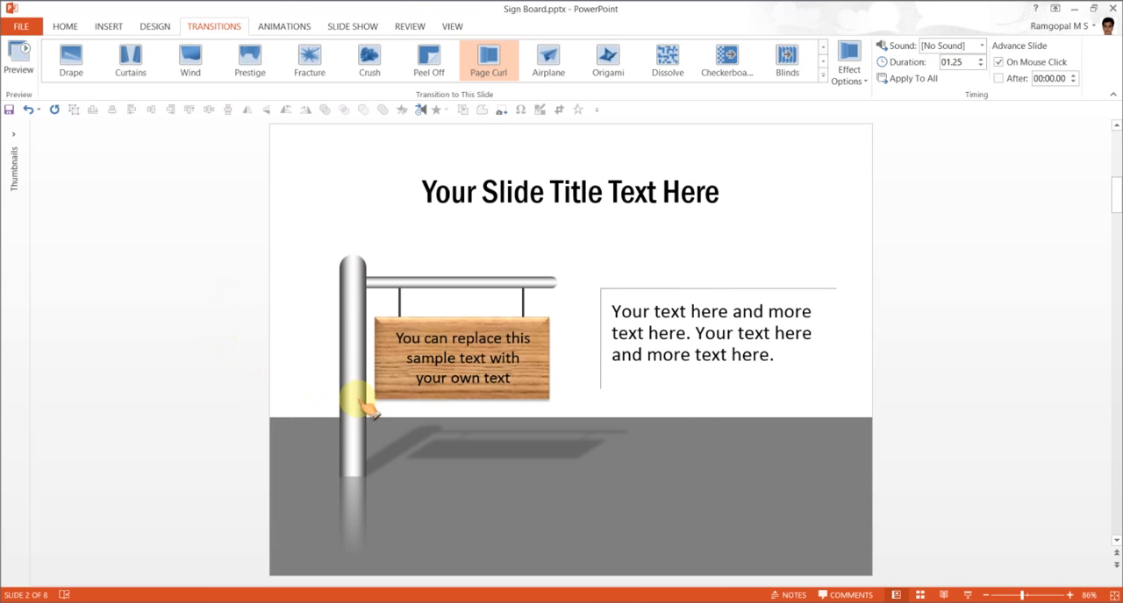
mouse_move(513, 289)
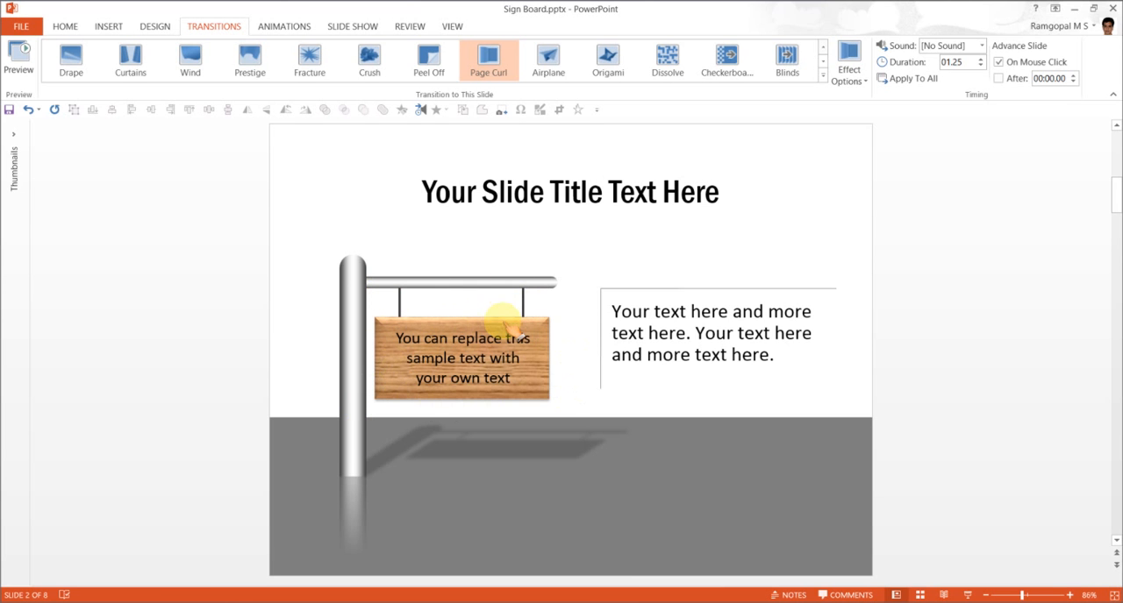
mouse_move(566, 331)
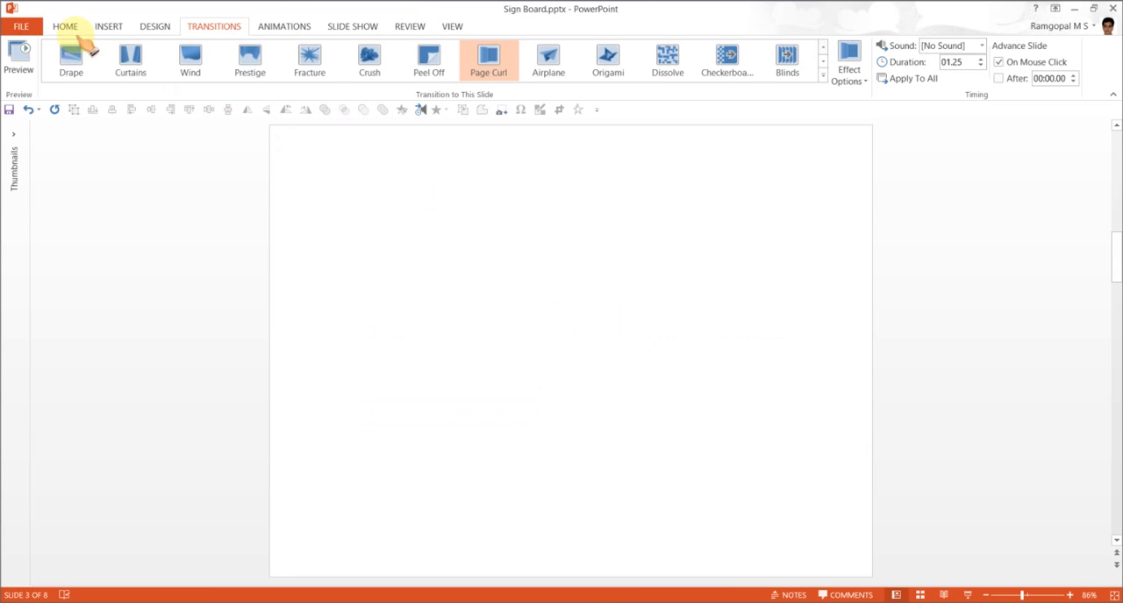
Draw a tall Round Same Side Corner Rectangle from the Shapes gallery on the slide.
left_click(65, 25)
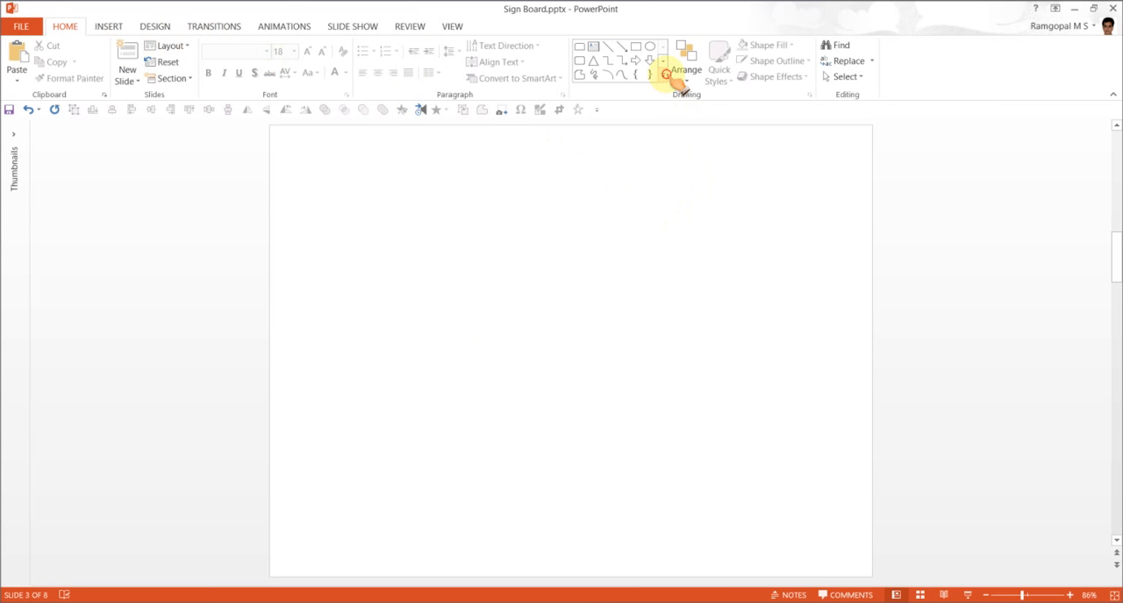
left_click(664, 78)
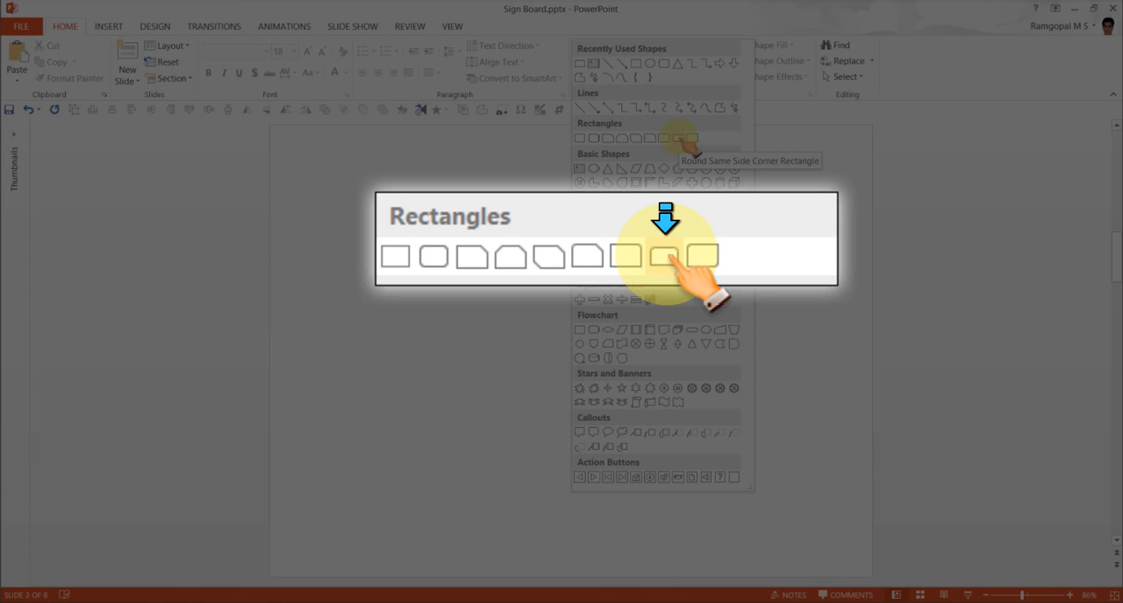
left_click(668, 255)
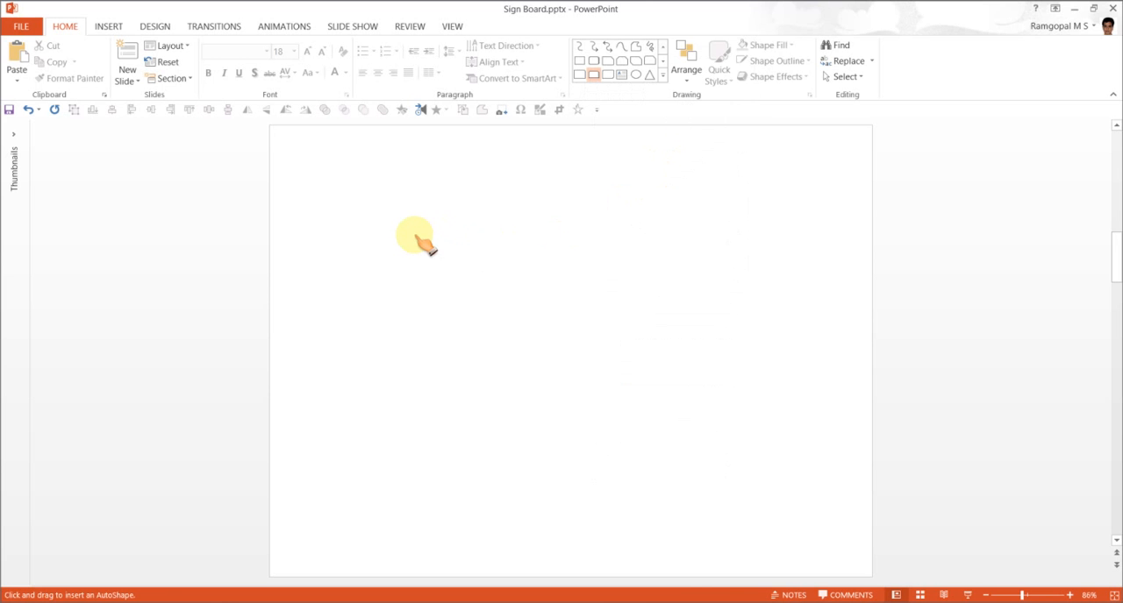
left_click_drag(413, 234, 488, 512)
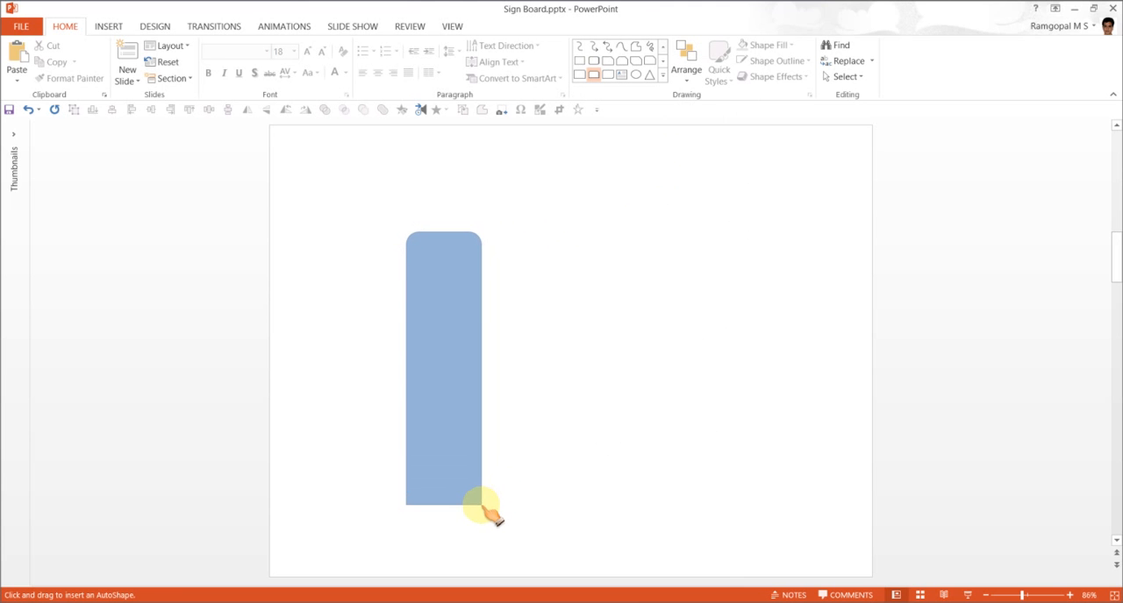
Narrow the rounded rectangle into a slim vertical post and select it.
left_click(443, 369)
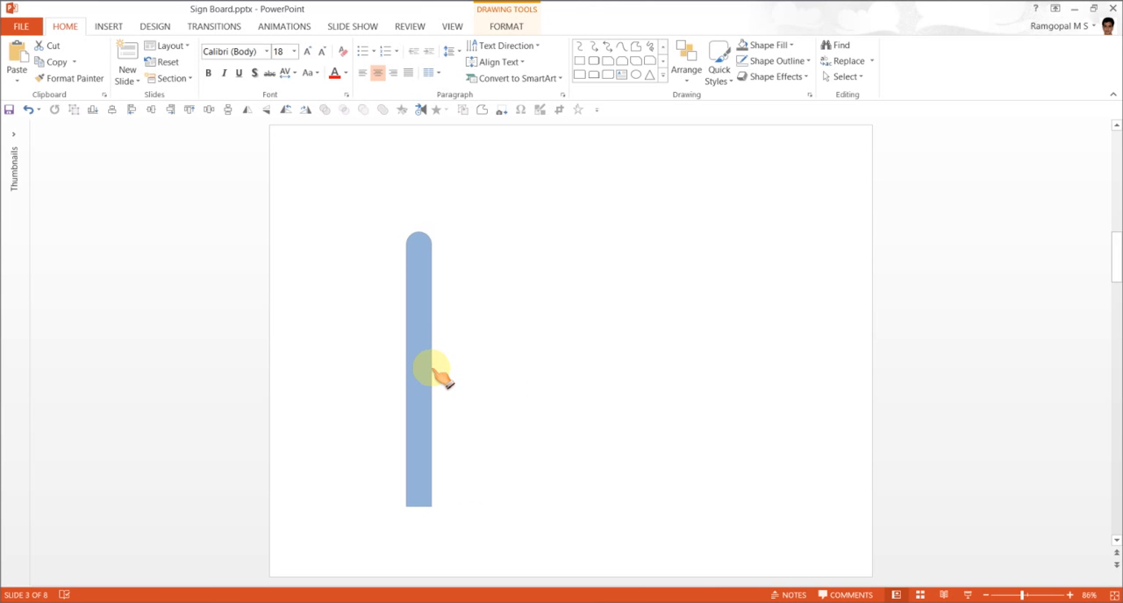
left_click(419, 369)
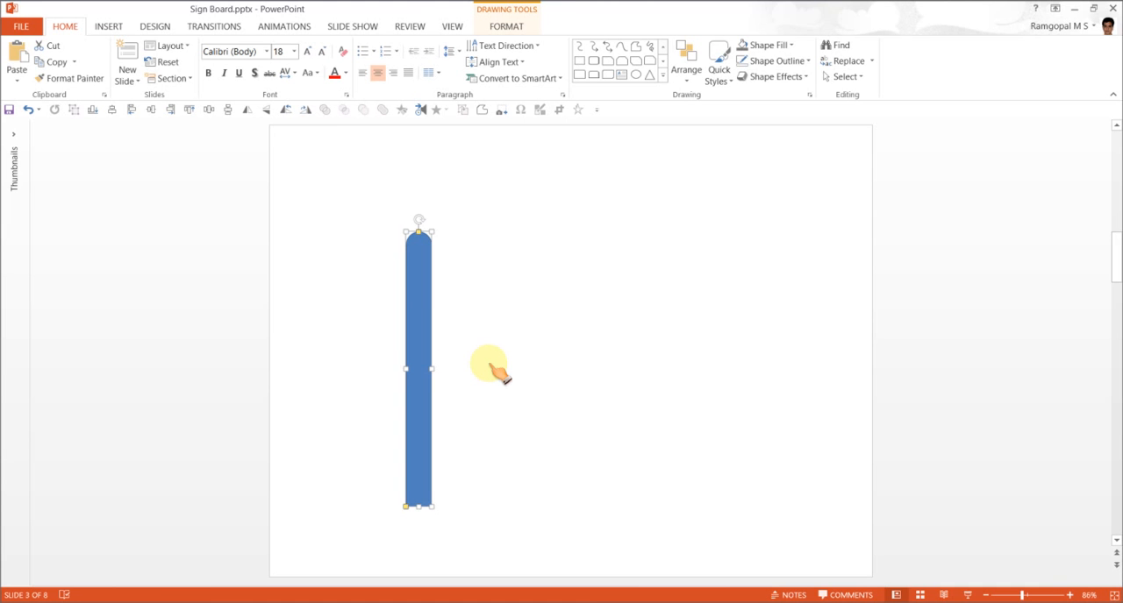
mouse_move(426, 285)
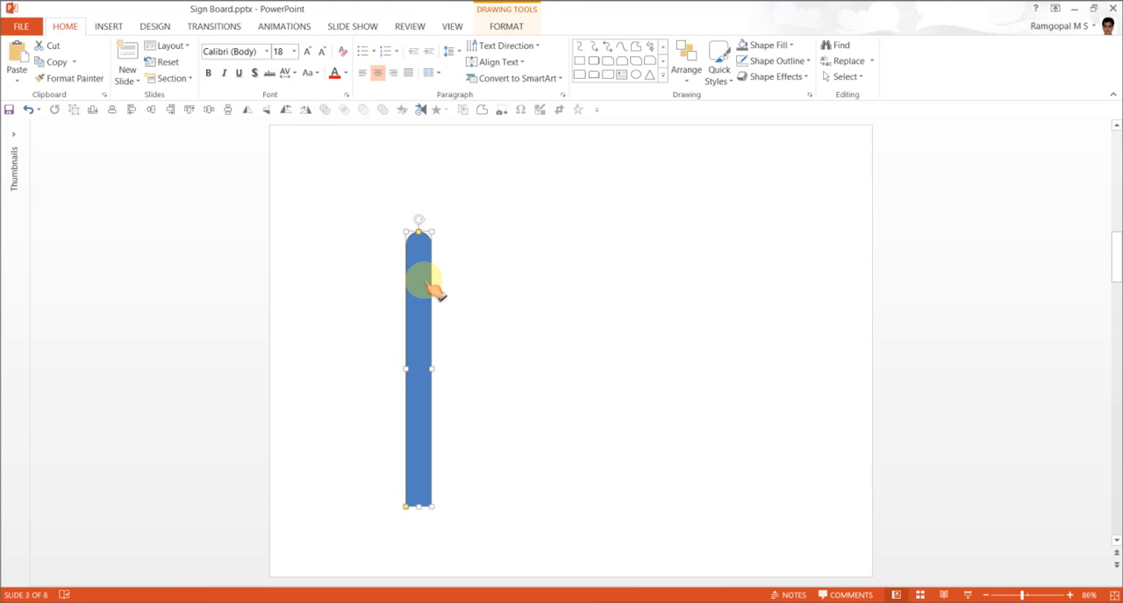
Fill the pole with a light blue preset gradient in Format Shape.
right_click(421, 285)
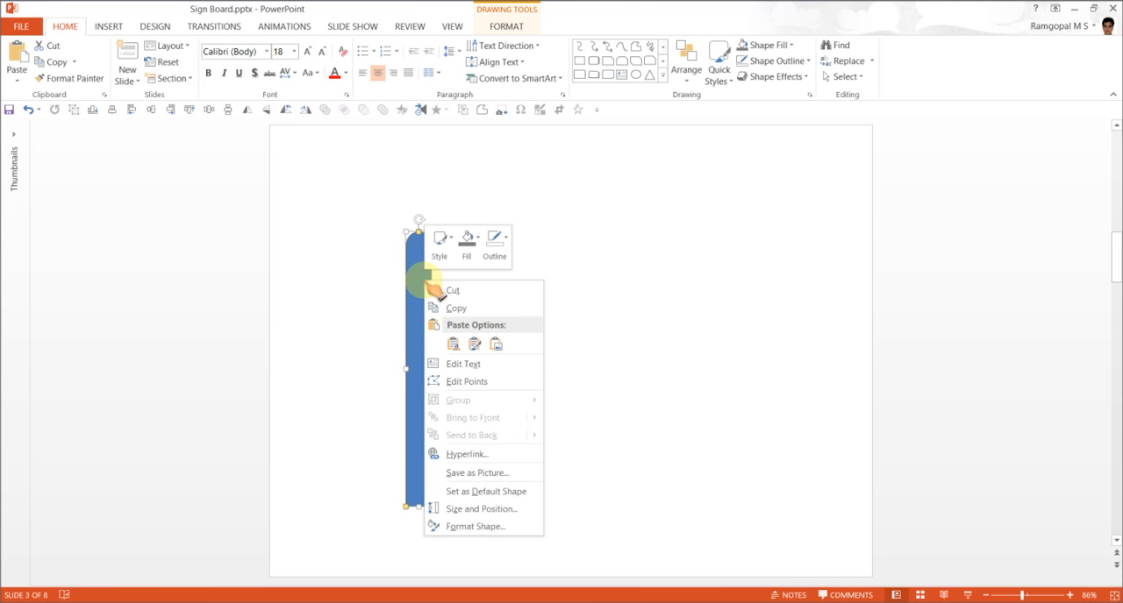
mouse_move(476, 526)
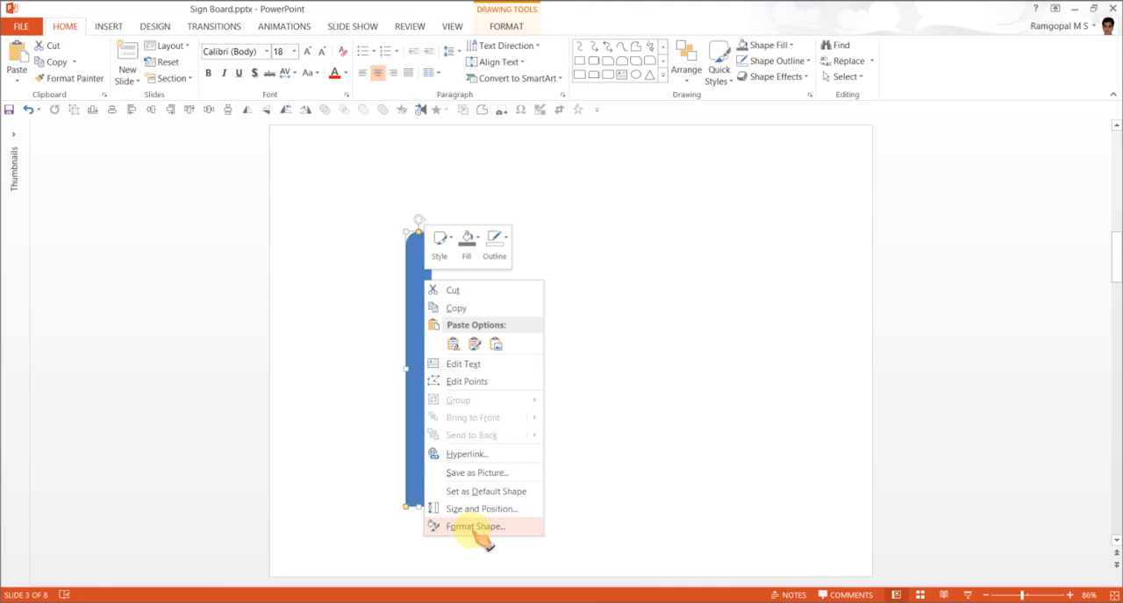
left_click(476, 526)
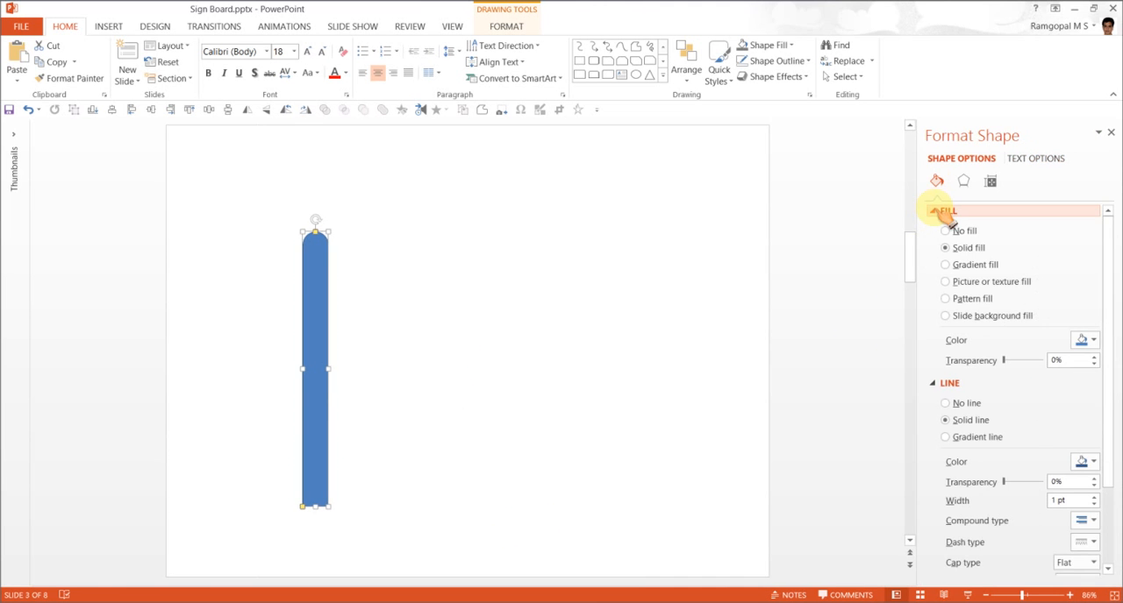
left_click(945, 264)
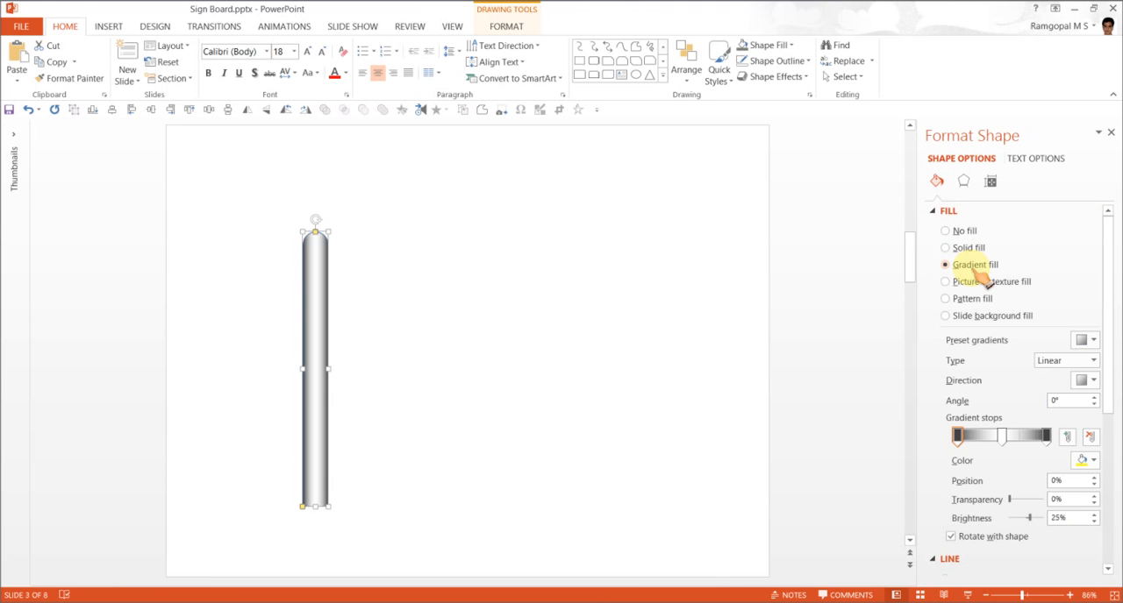
left_click(1086, 340)
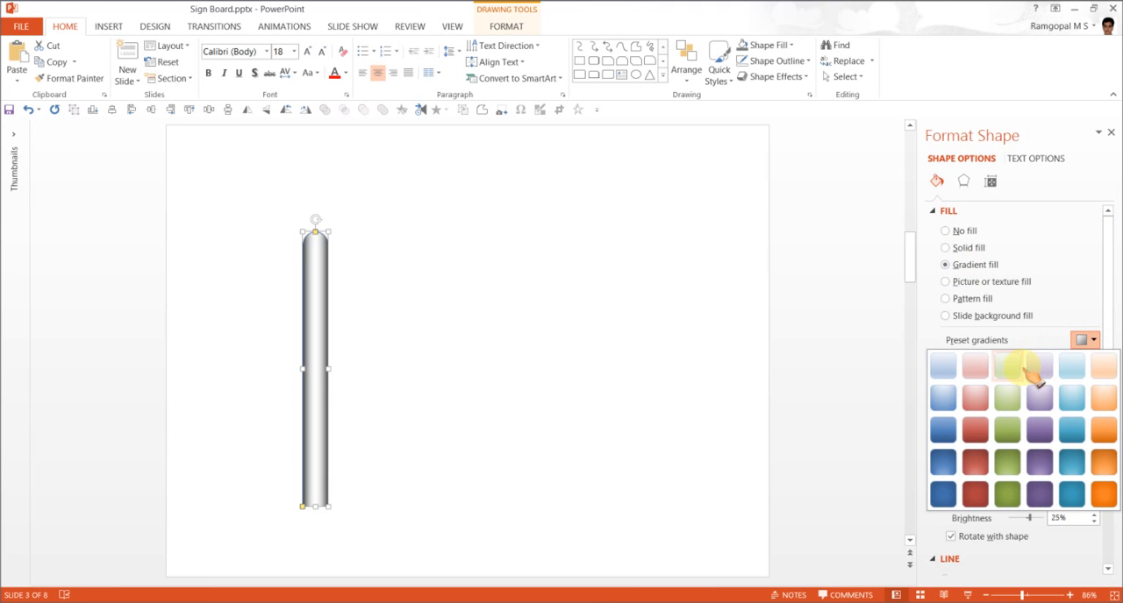
mouse_move(307, 338)
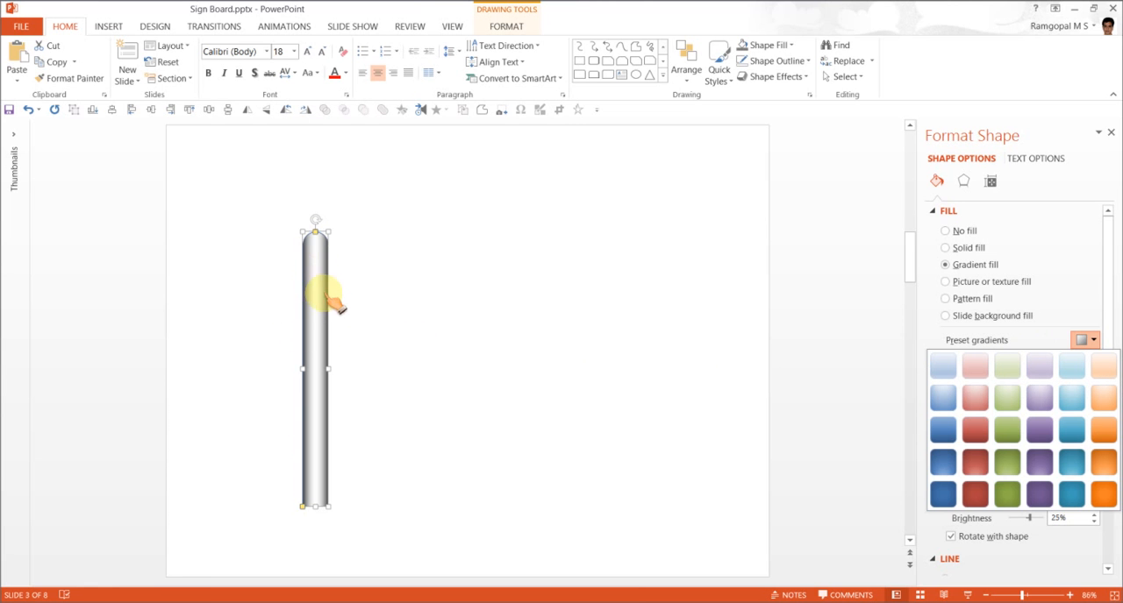
left_click(1071, 366)
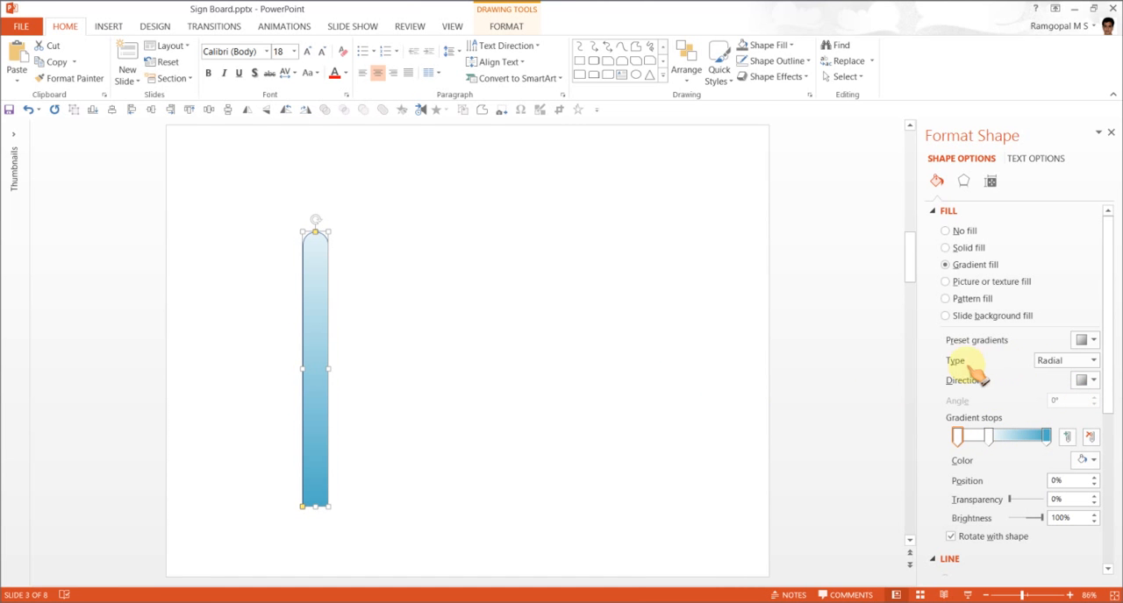
left_click(1092, 361)
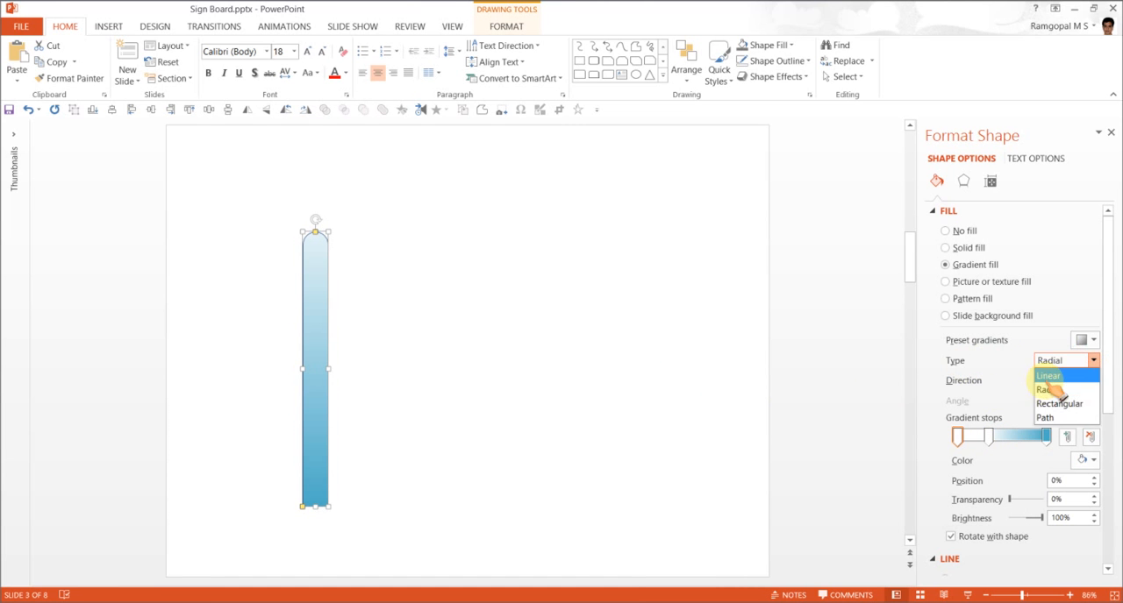
Make the pole's gradient Linear and reposition its middle gradient stop.
left_click(1048, 375)
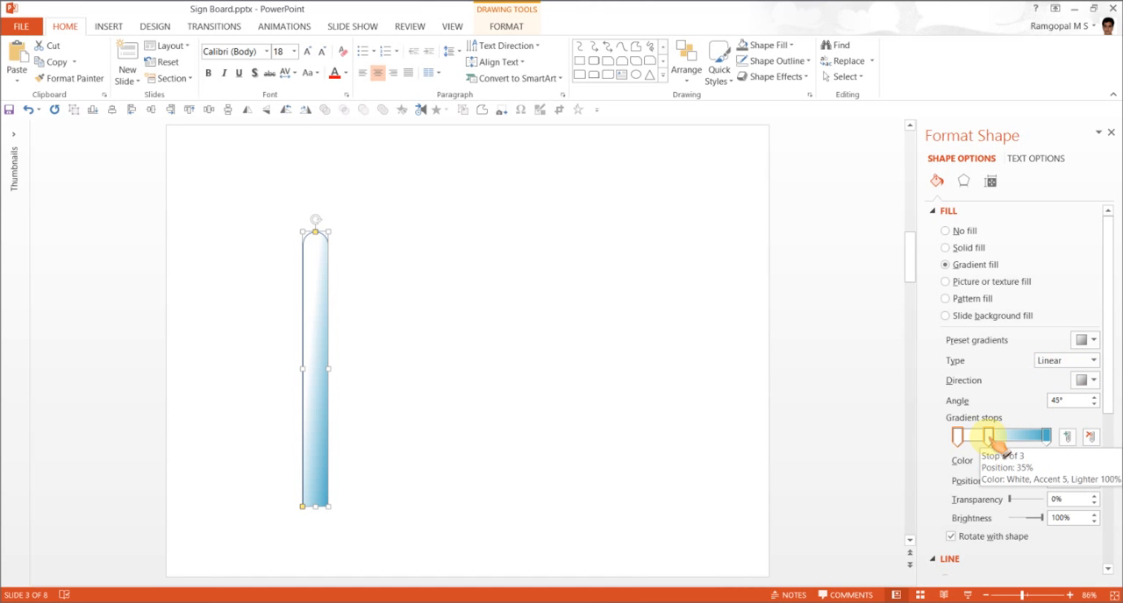
left_click_drag(989, 436, 1008, 438)
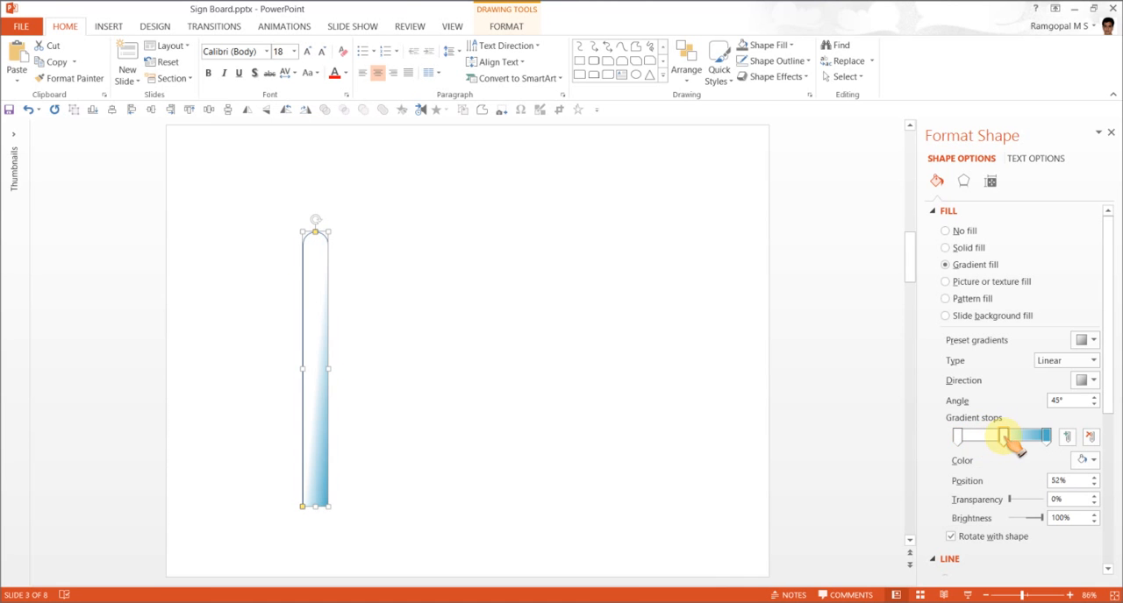
left_click_drag(1004, 435, 1002, 436)
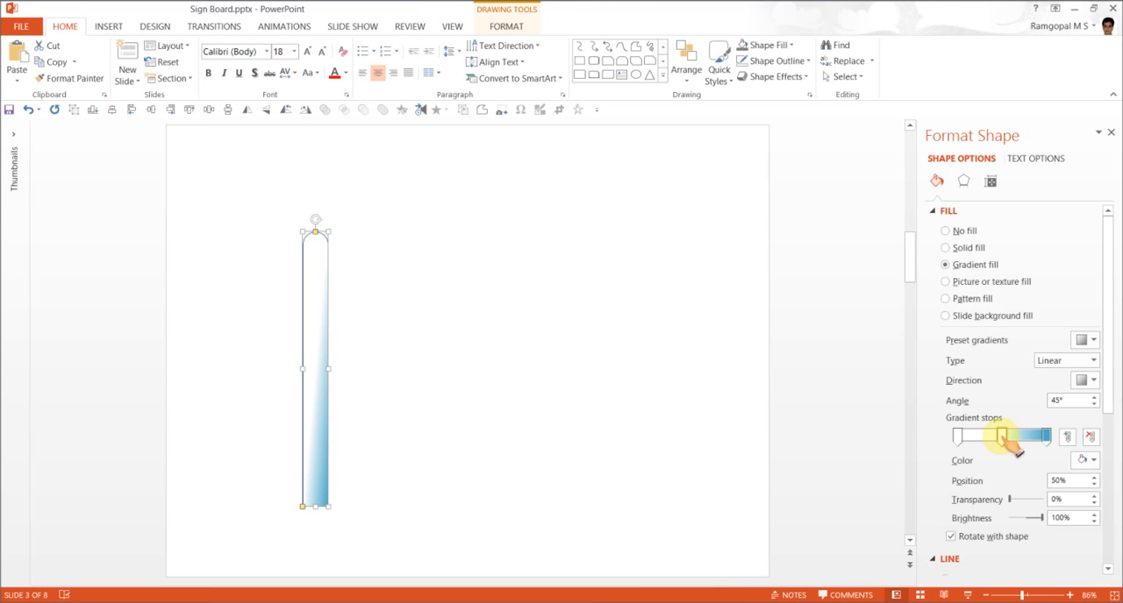
left_click_drag(1007, 436, 963, 436)
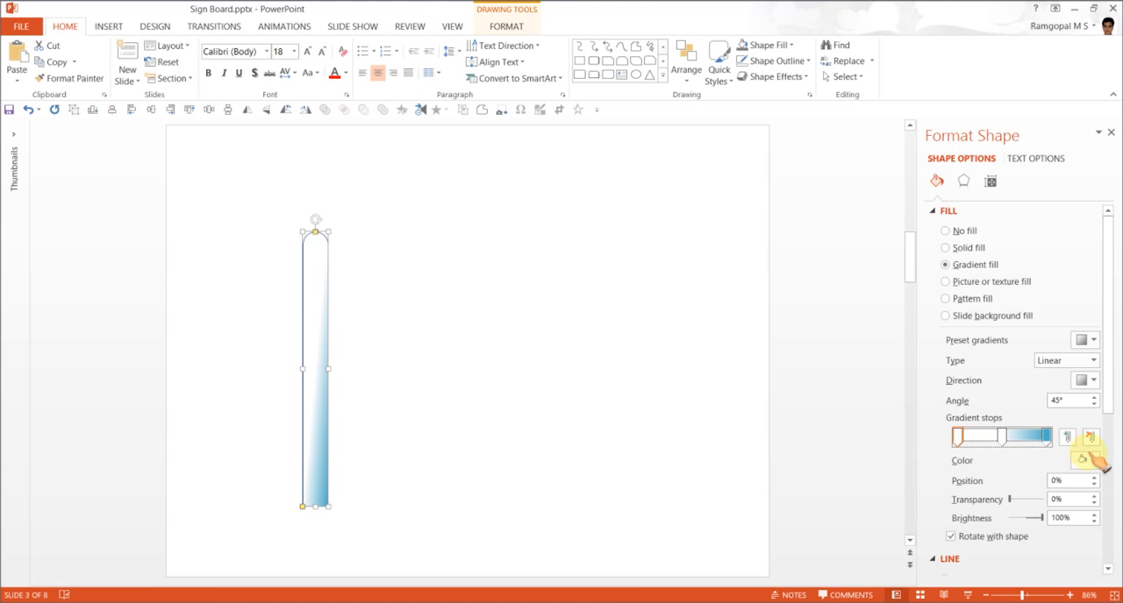
Colour both end stops dark grey, keep the middle white, and set direction Linear Right.
left_click(1092, 460)
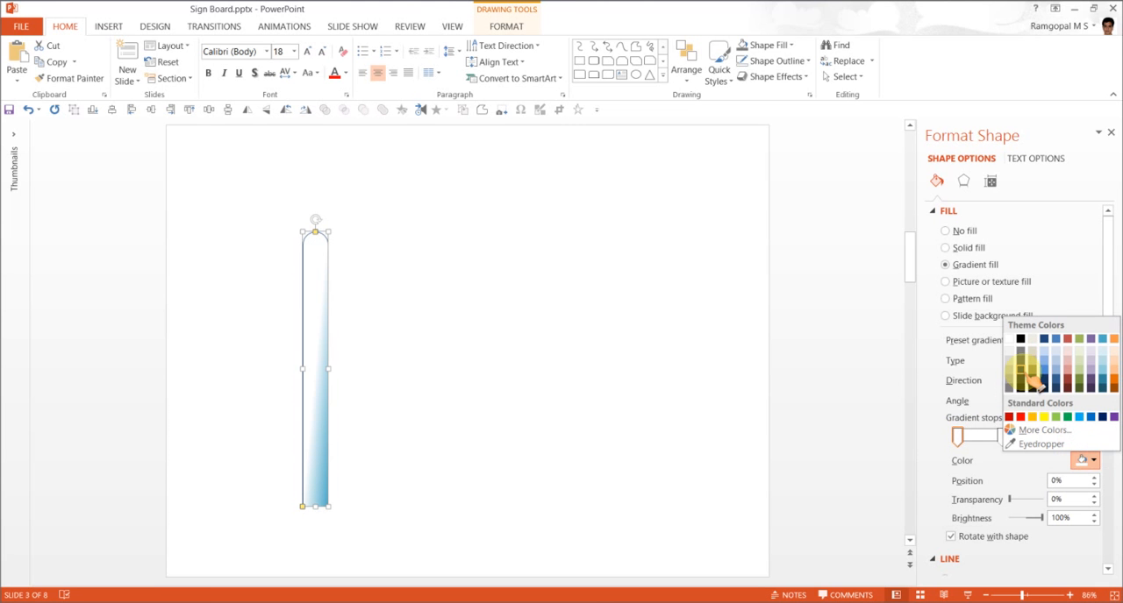
left_click(1034, 380)
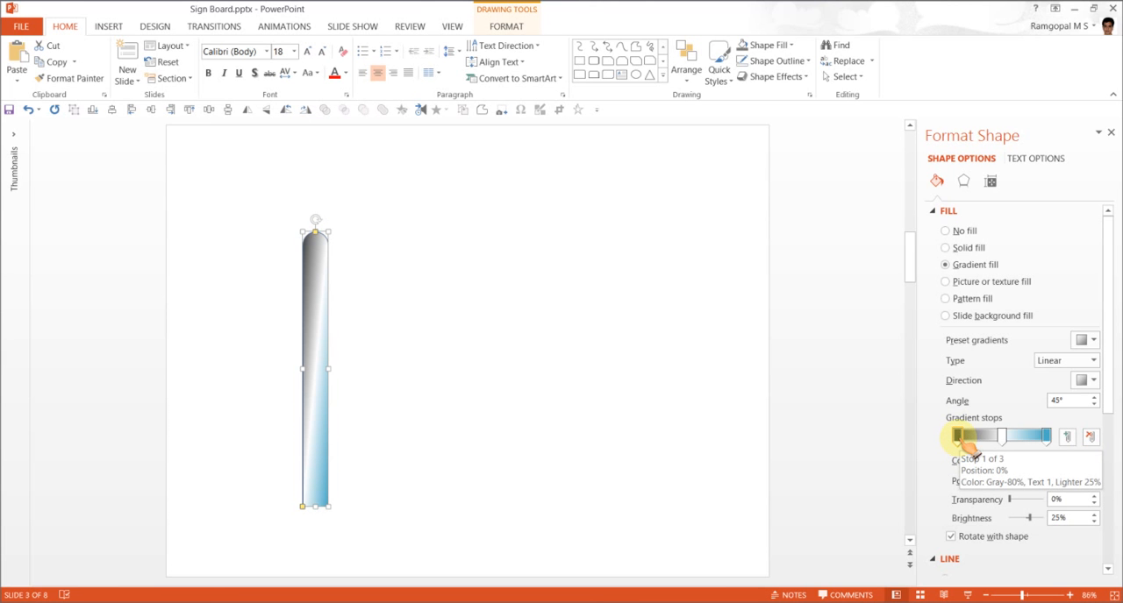
left_click(1051, 436)
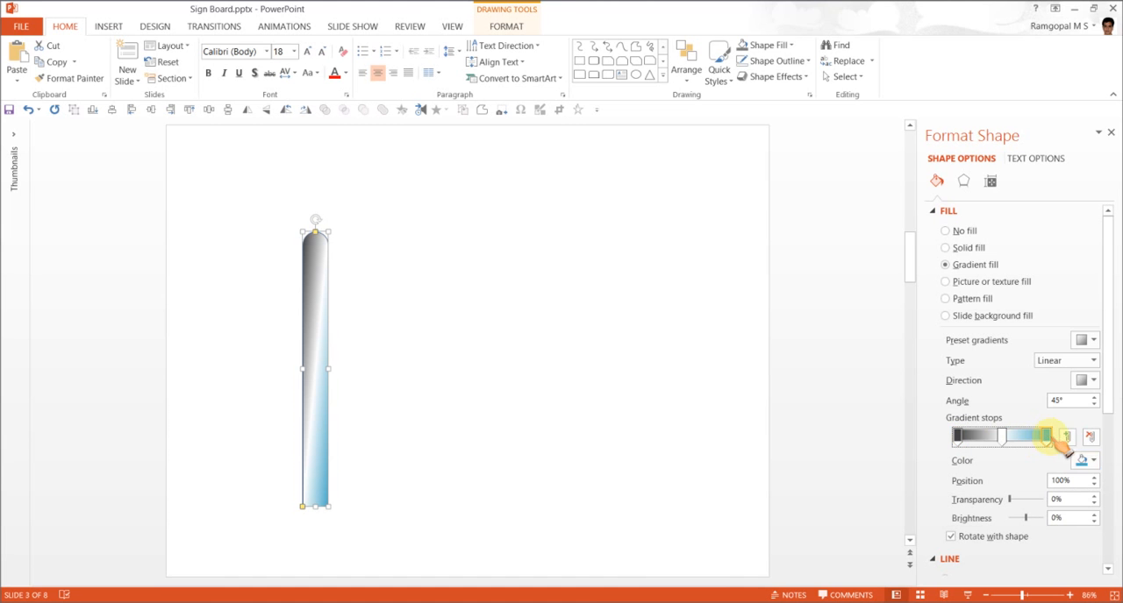
left_click(1094, 460)
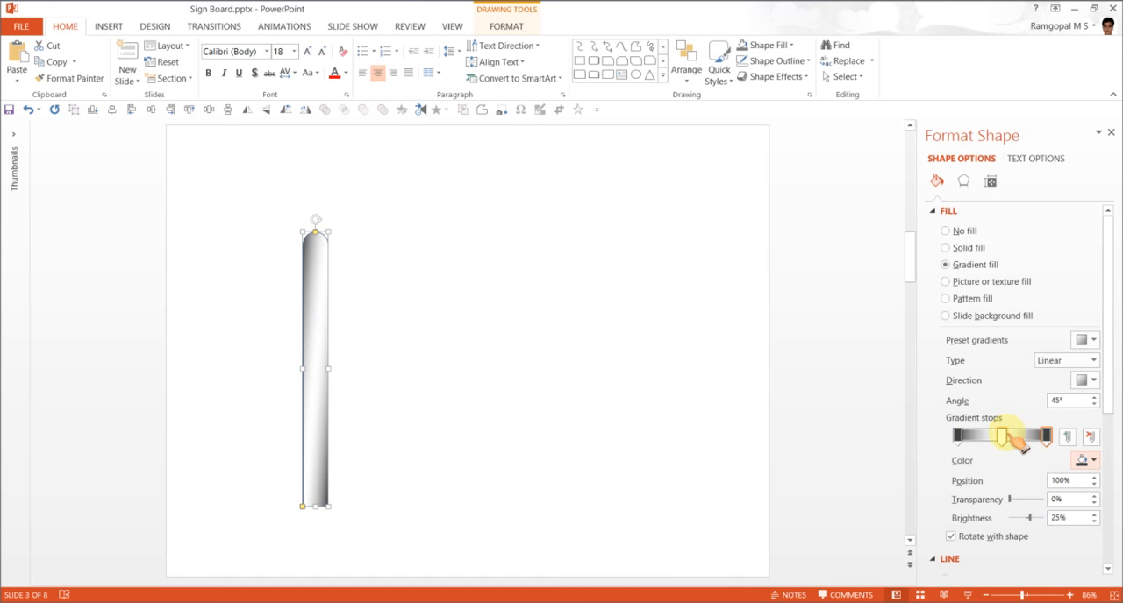
left_click(1093, 461)
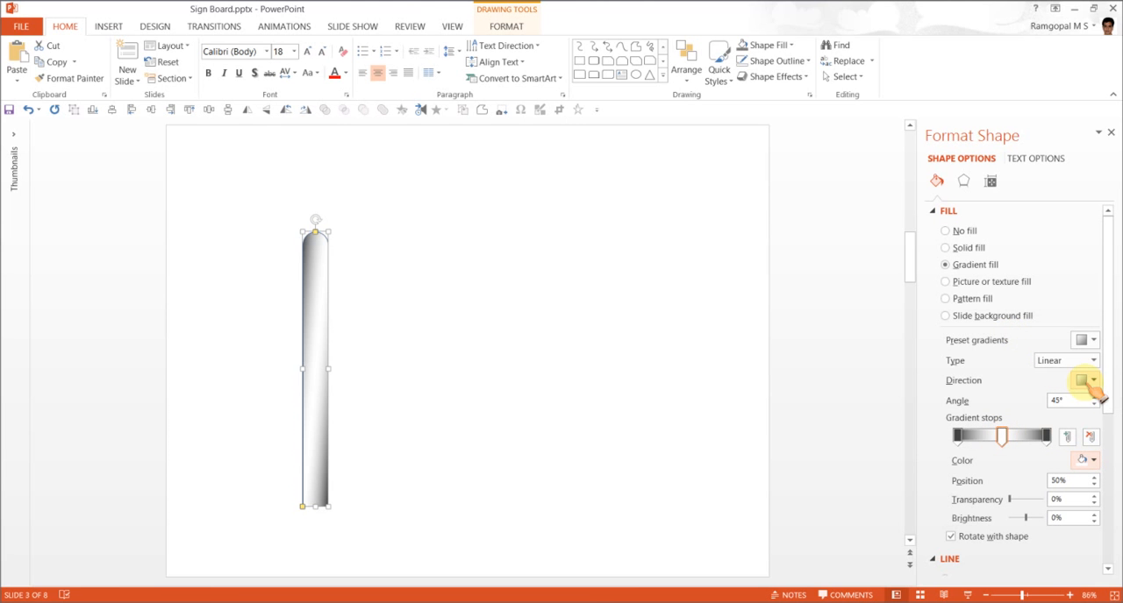
left_click(1080, 380)
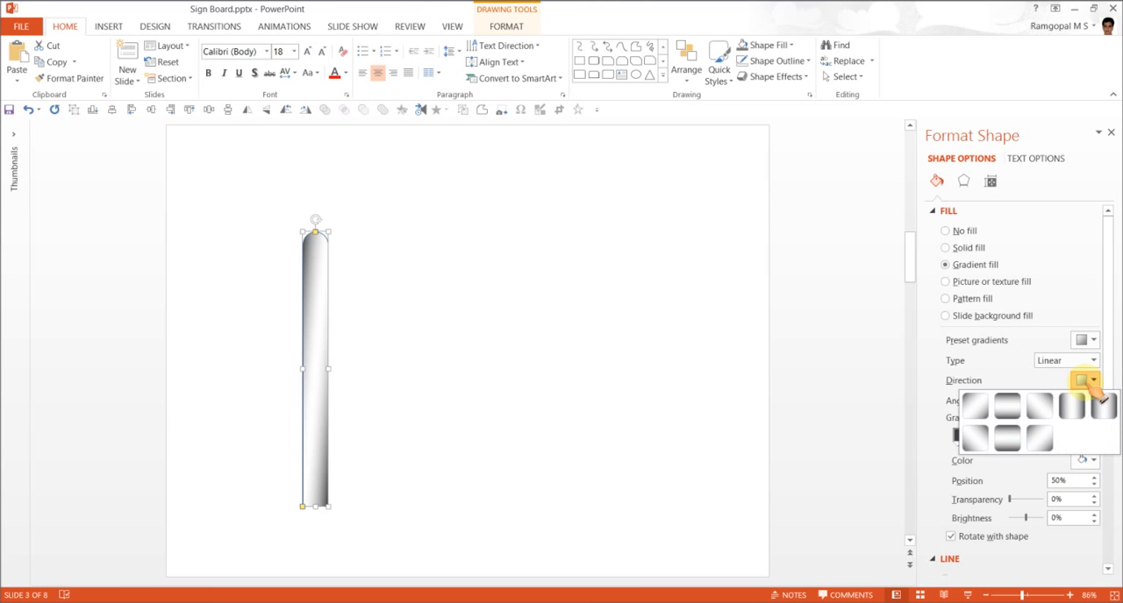
mouse_move(1086, 412)
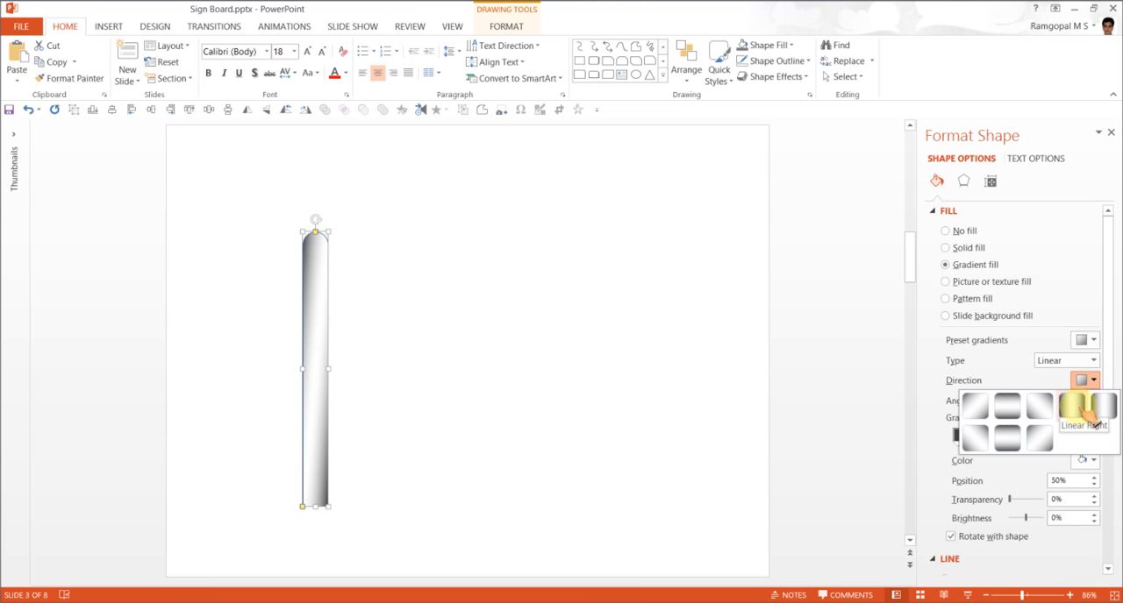
left_click(1086, 417)
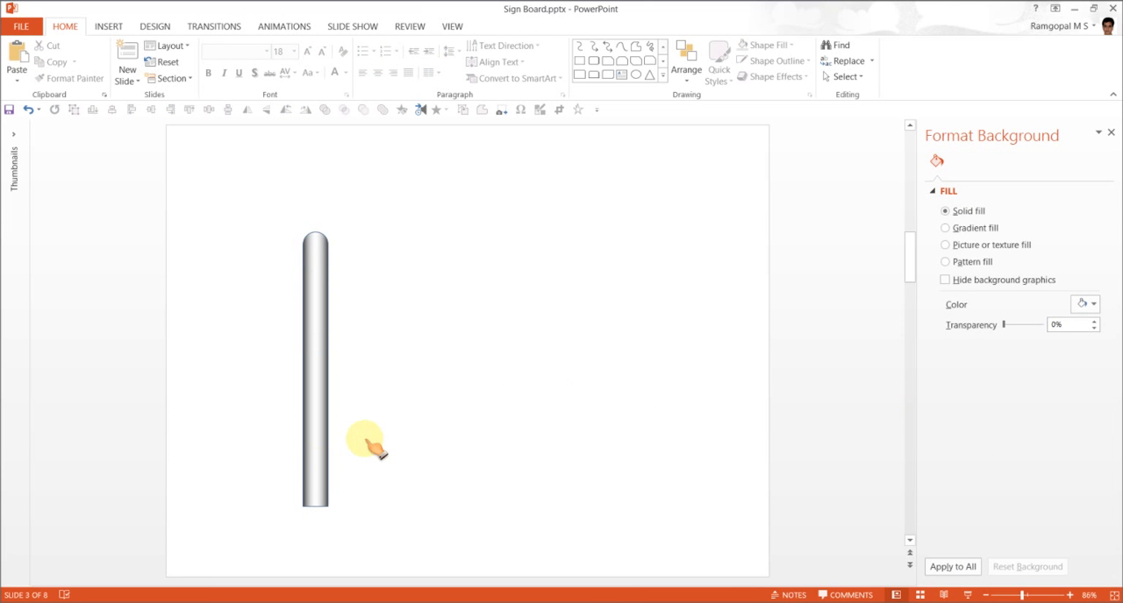
mouse_move(320, 302)
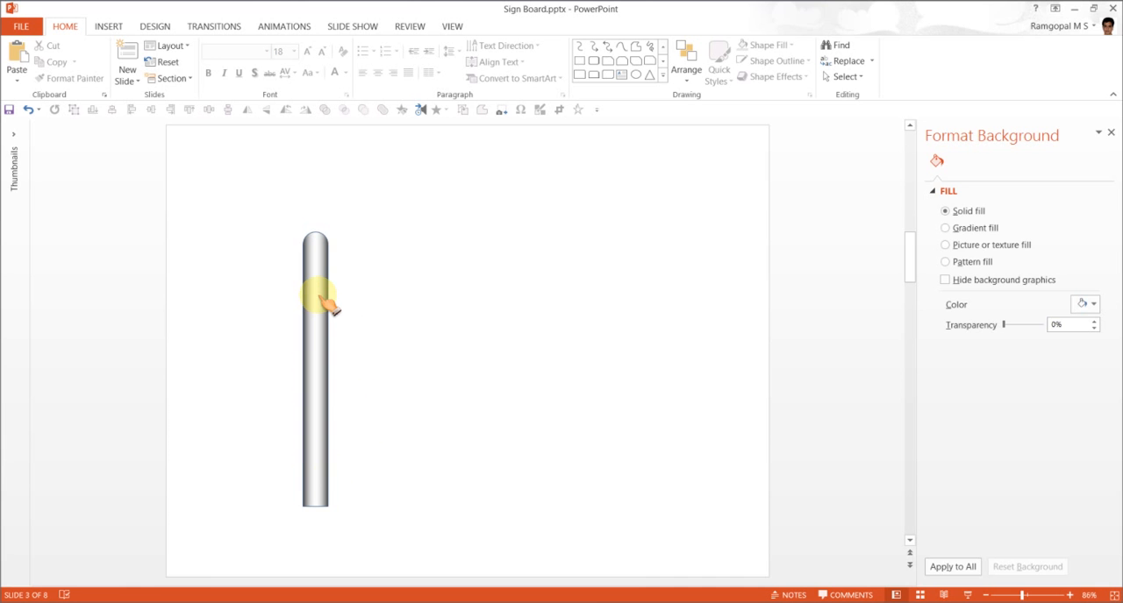
Copy the metallic pole and rotate the copy to lie horizontally.
left_click(315, 289)
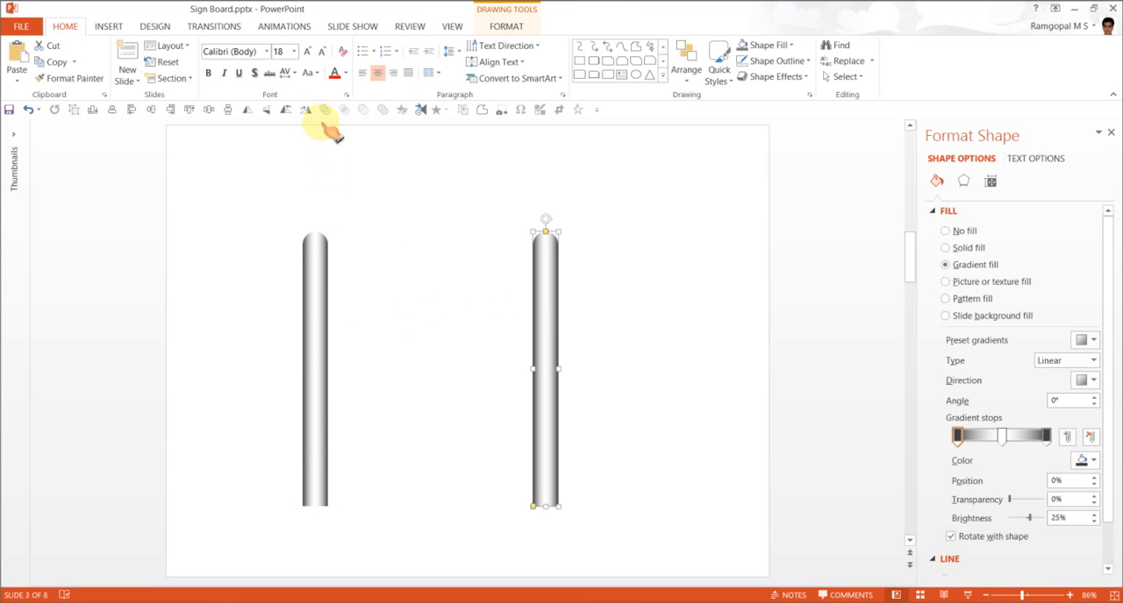
left_click(686, 62)
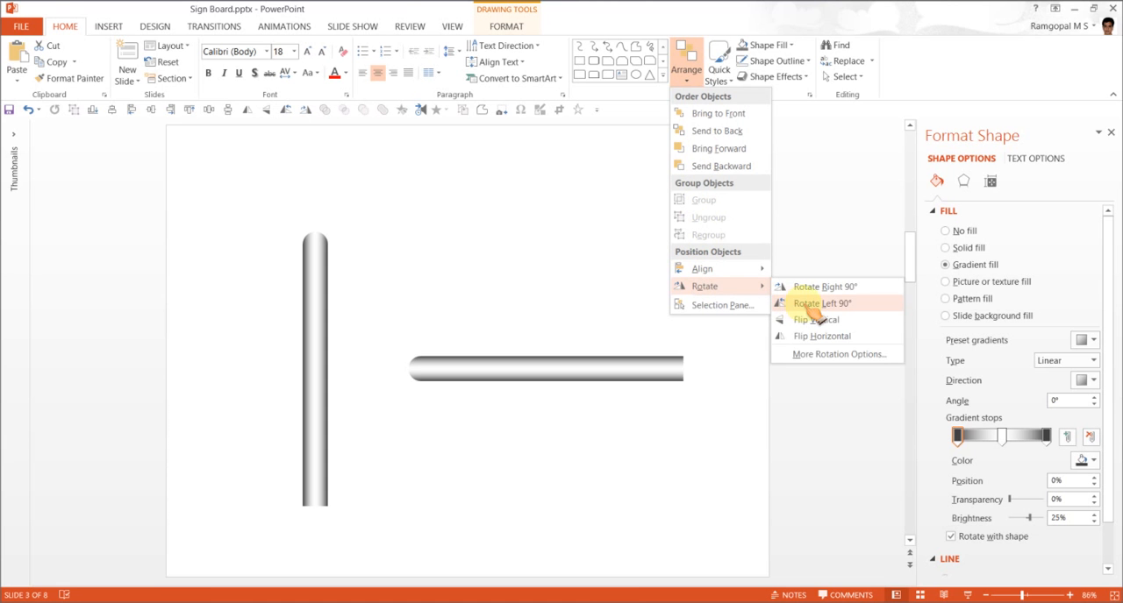
mouse_move(821, 287)
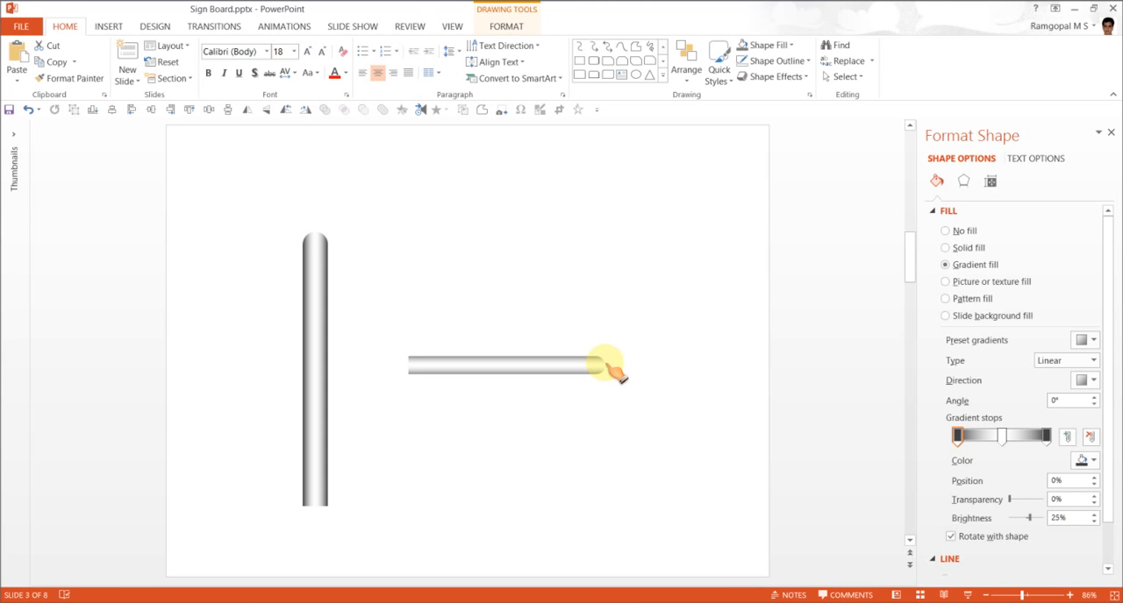
Shorten the horizontal copy and drag it to the top of the upright pole.
left_click_drag(601, 362, 478, 258)
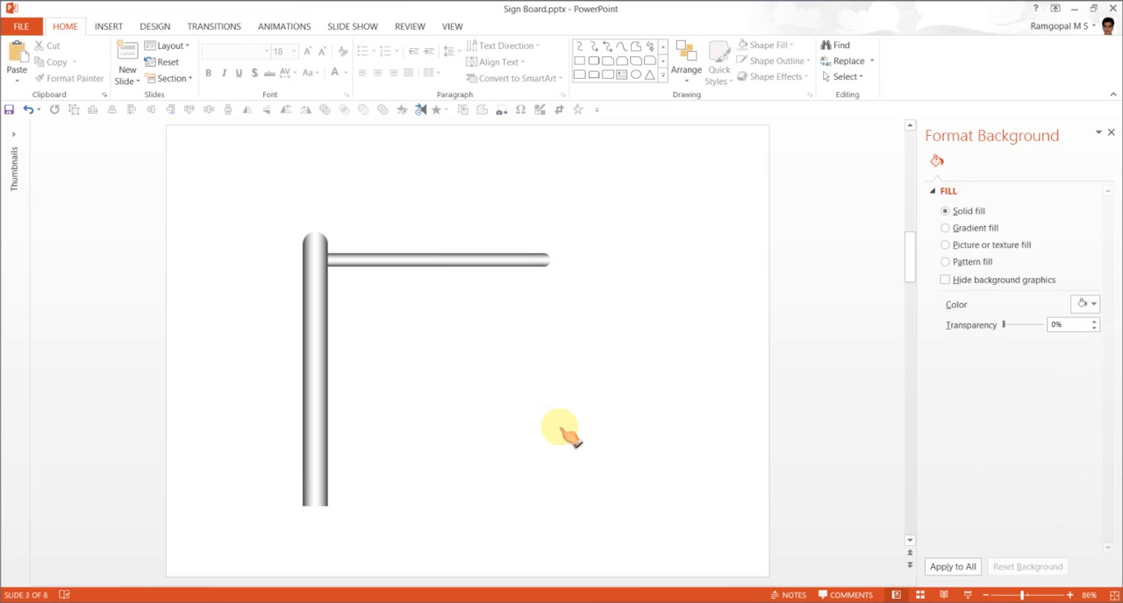
mouse_move(478, 331)
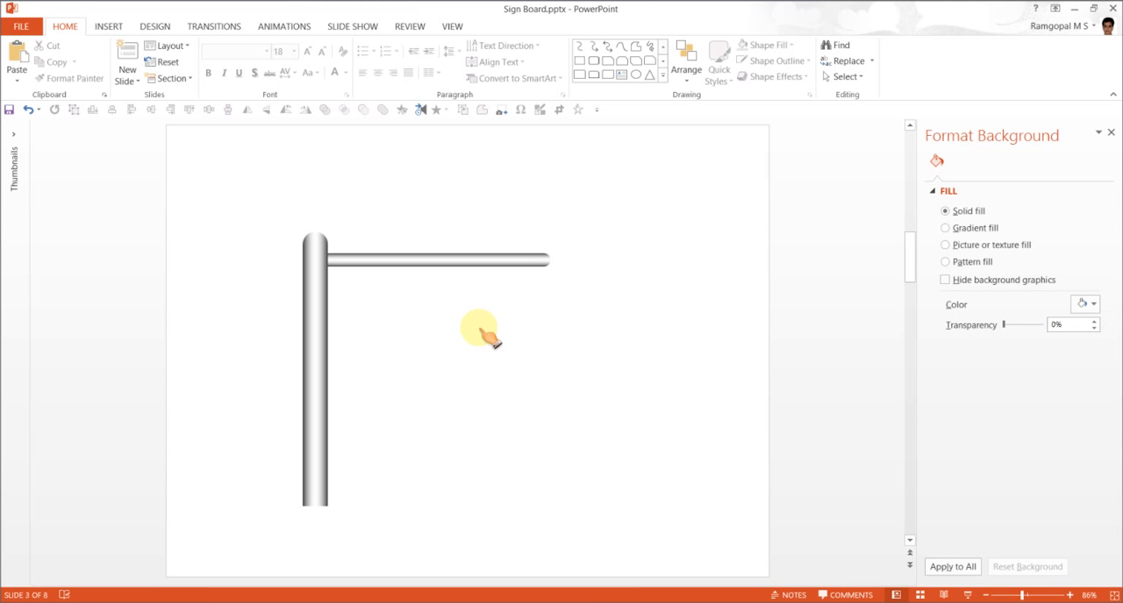
mouse_move(555, 385)
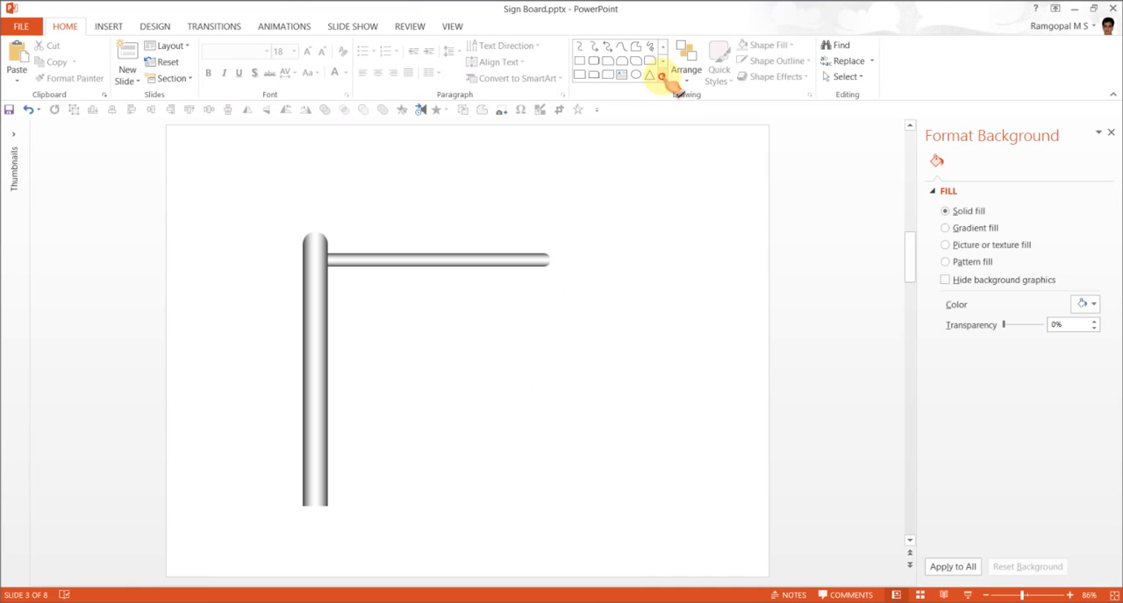
Draw a rectangular sign board below the crossbar.
left_click(662, 78)
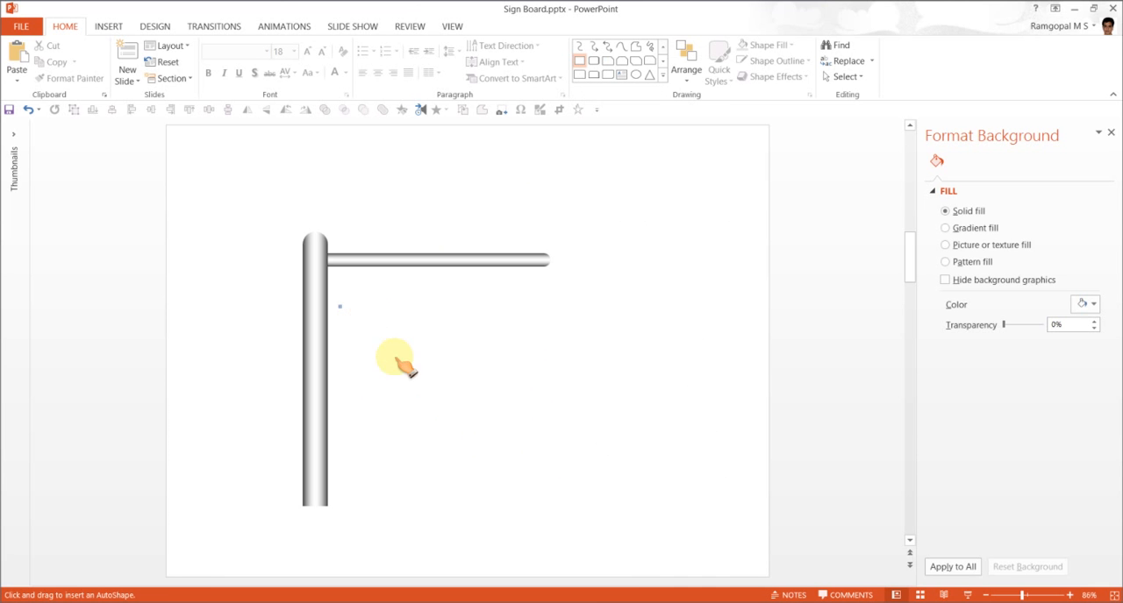
left_click_drag(340, 306, 552, 403)
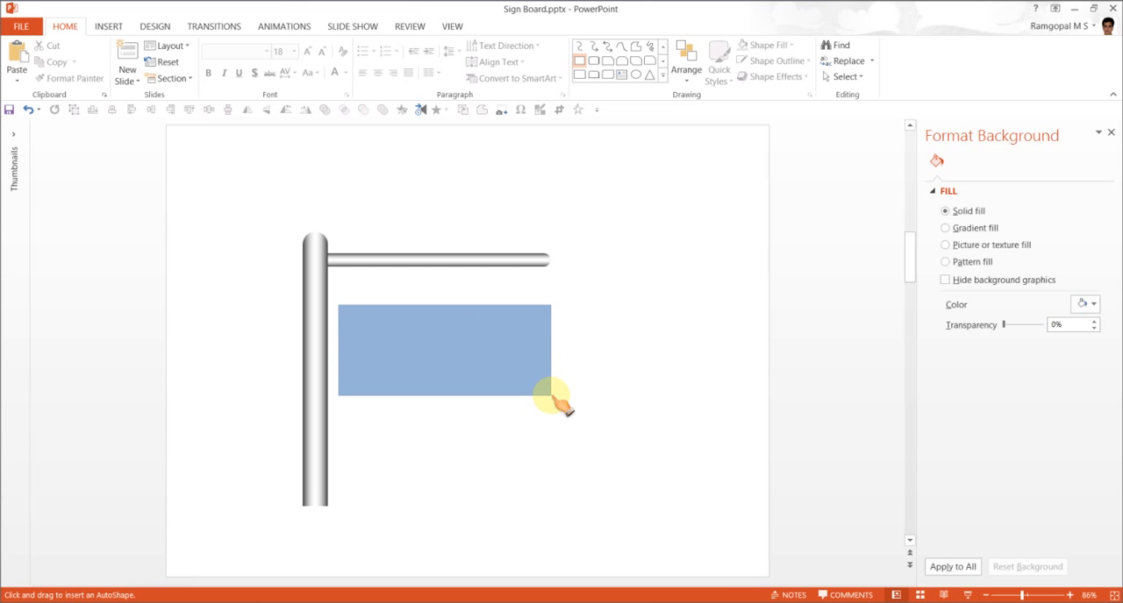
left_click(443, 351)
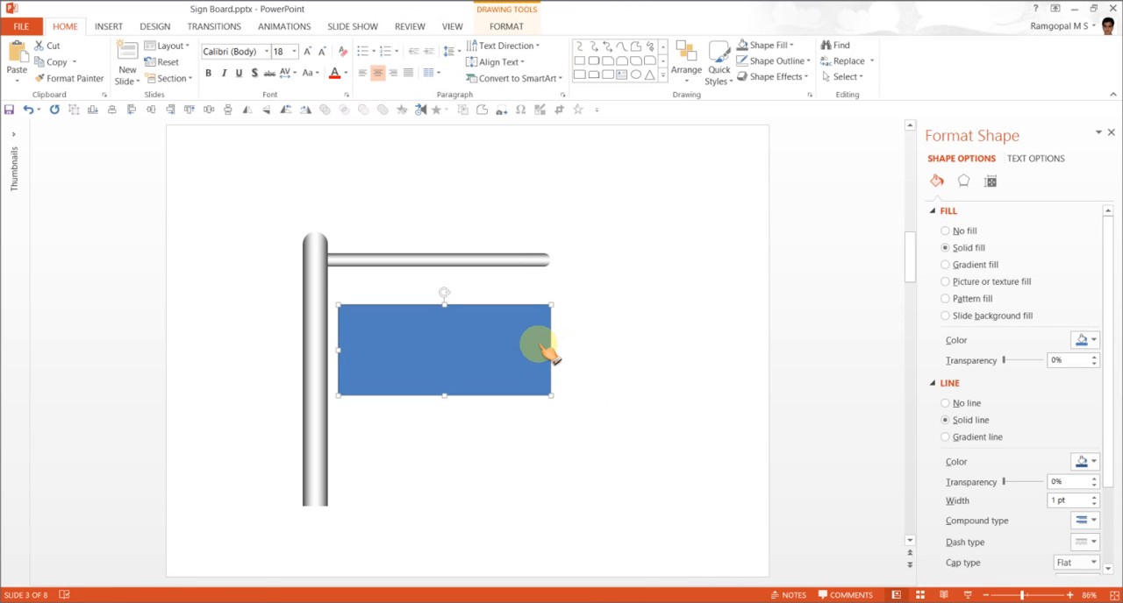
mouse_move(592, 362)
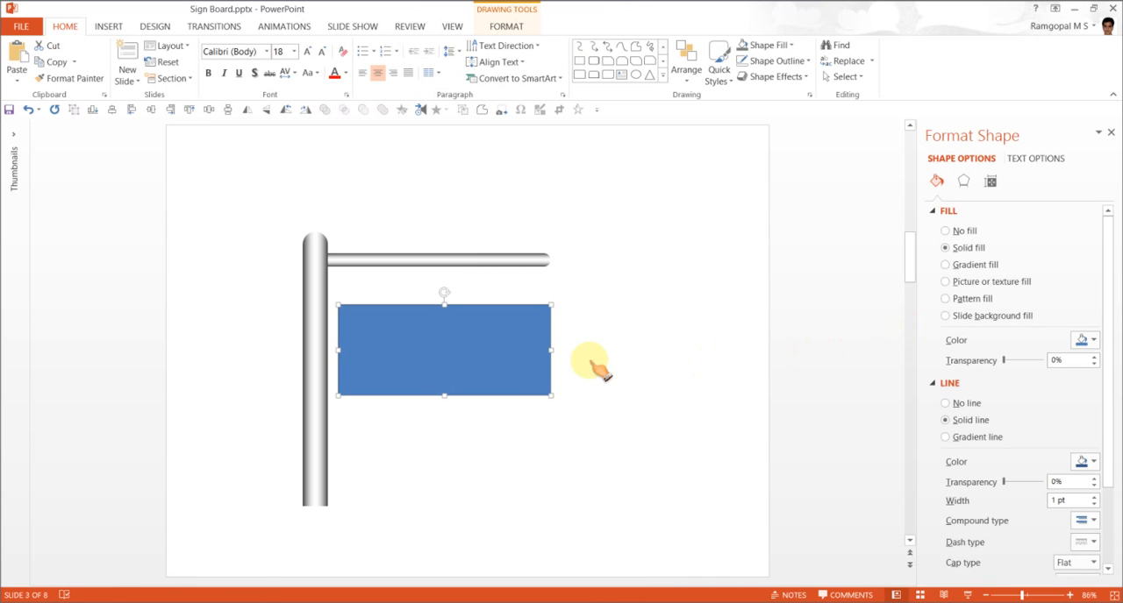
mouse_move(987, 372)
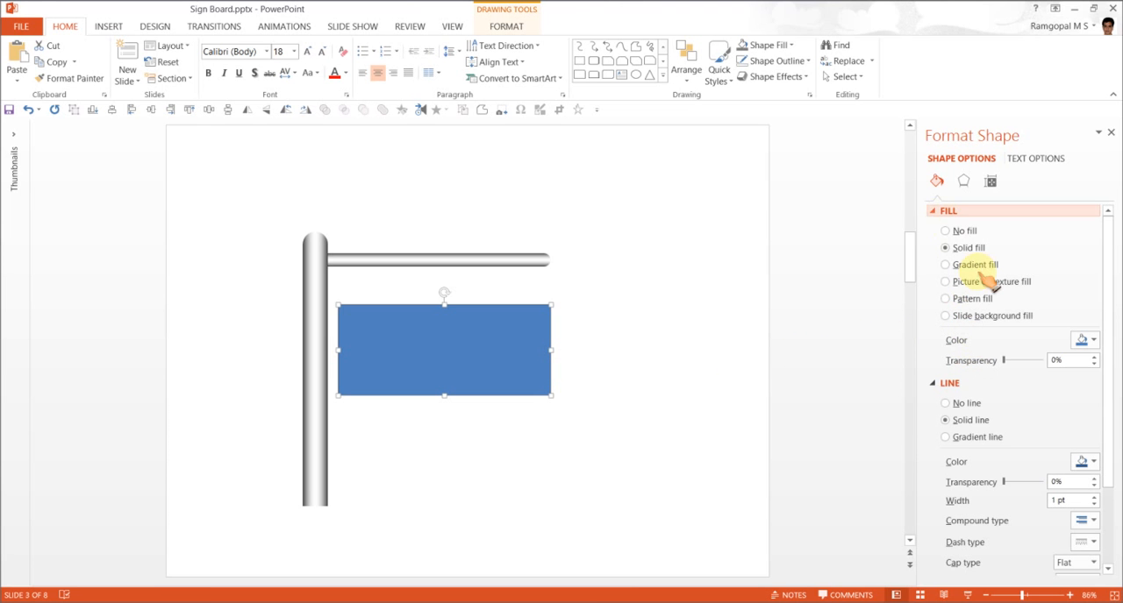
Fill the board with the Oak texture and try the 3-D preset bevels.
left_click(944, 282)
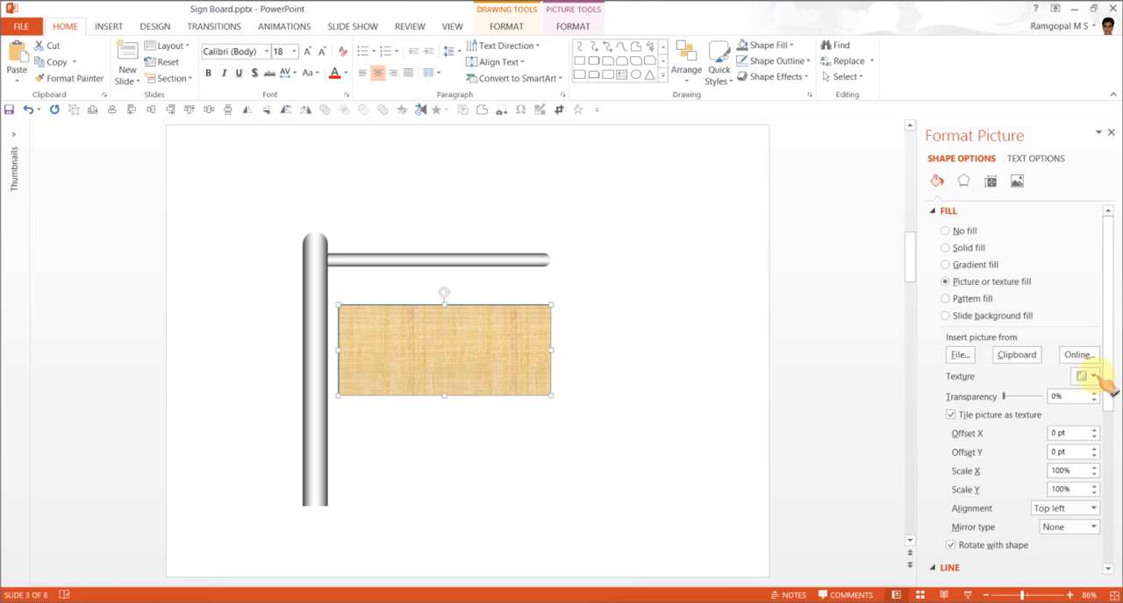
left_click(1081, 376)
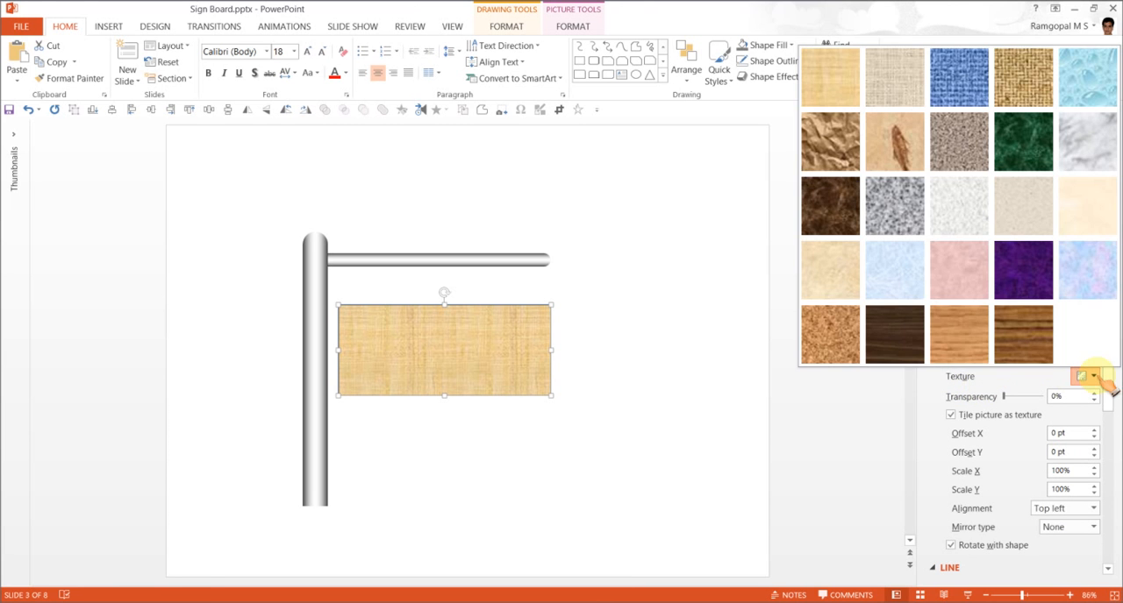
mouse_move(958, 336)
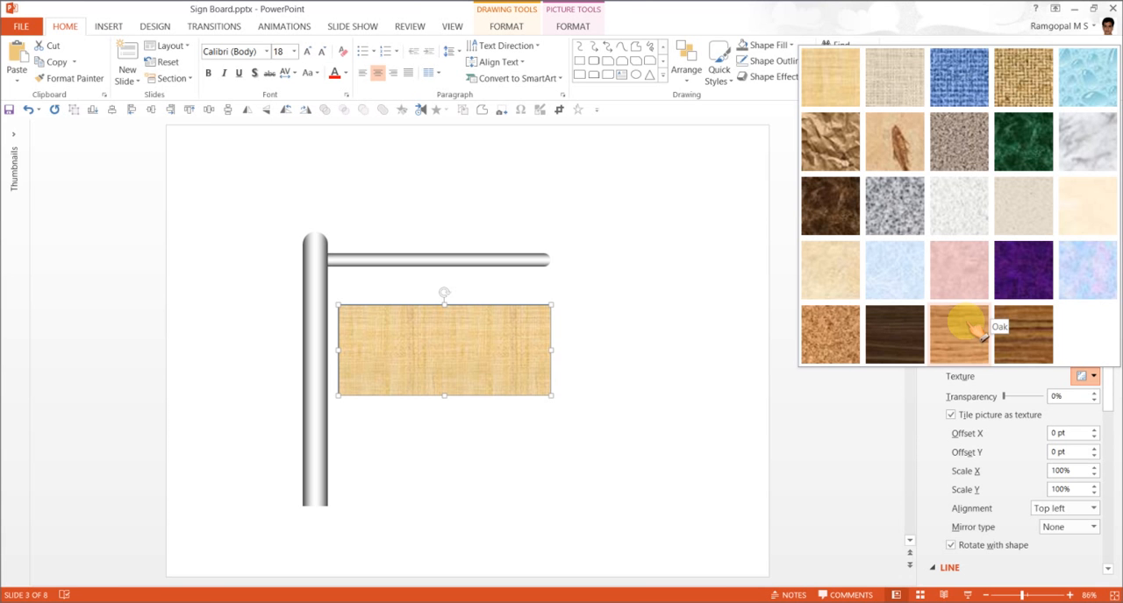
left_click(958, 333)
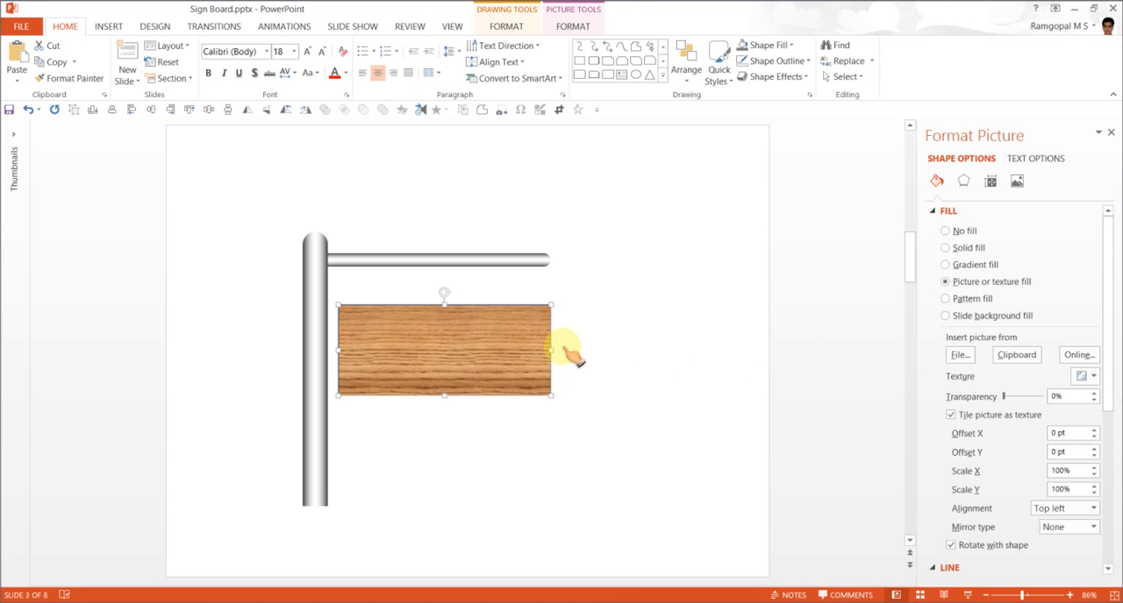
left_click(769, 61)
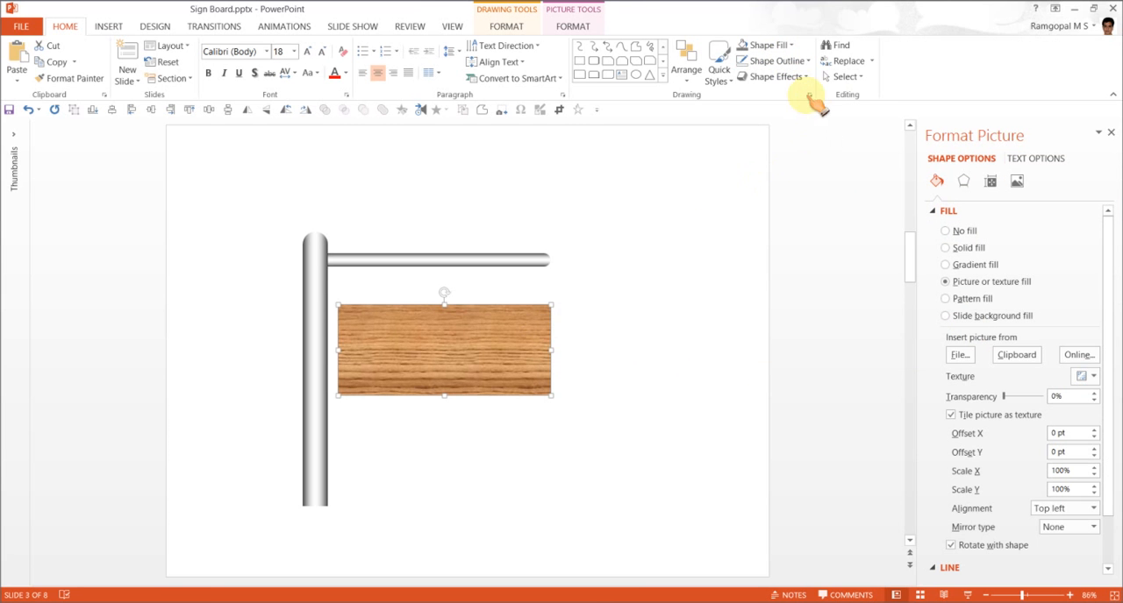
left_click(776, 76)
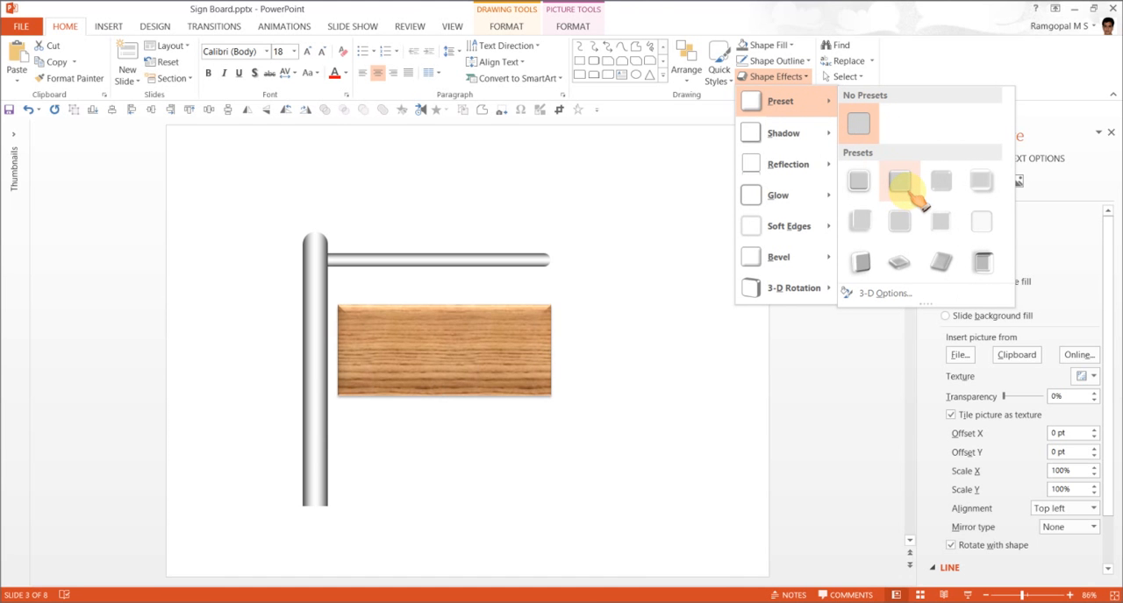
mouse_move(899, 182)
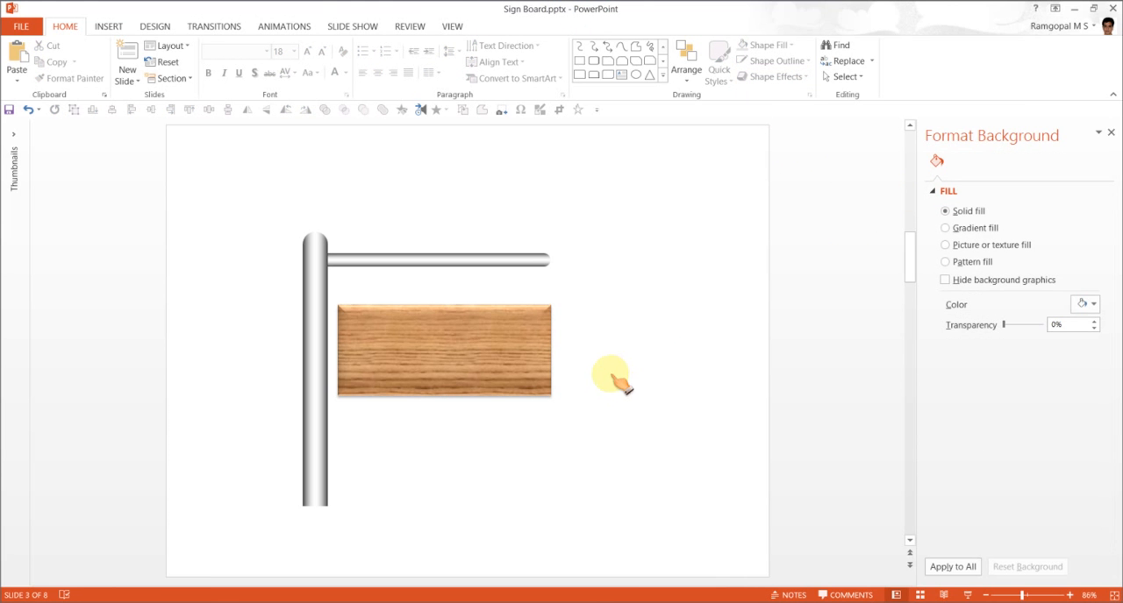
mouse_move(373, 280)
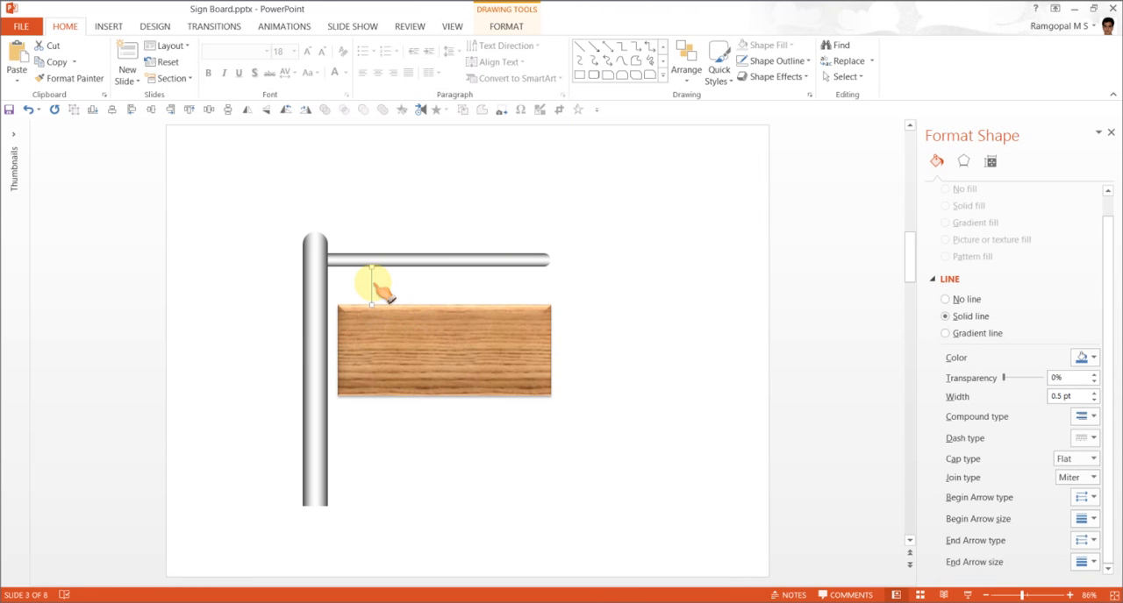
Draw a hanging line from the crossbar to the board and give it a black outline.
left_click_drag(373, 290, 522, 289)
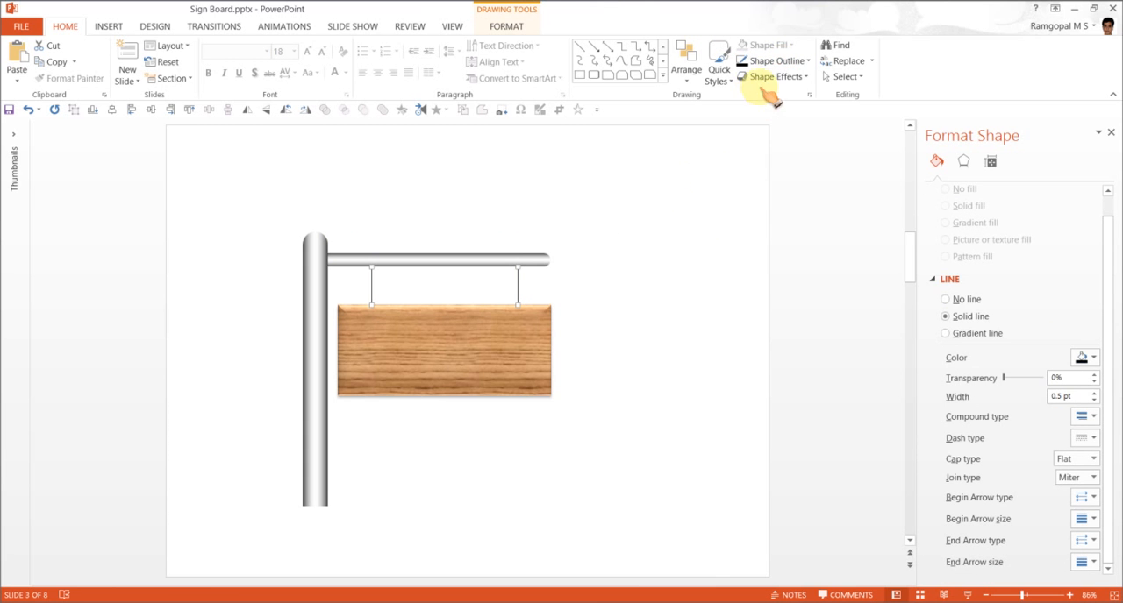
left_click(772, 61)
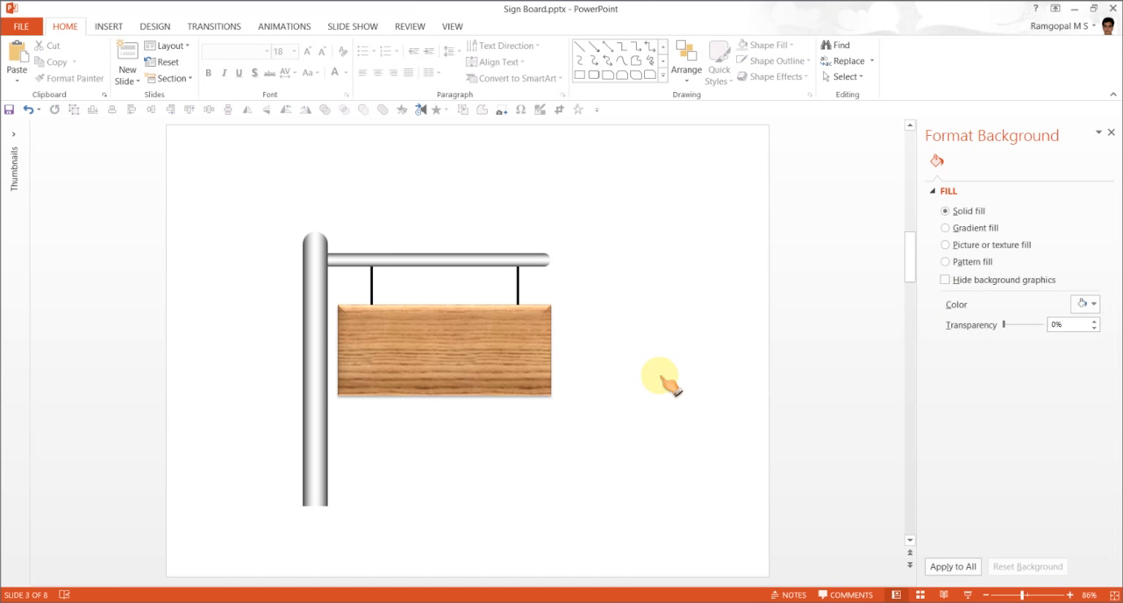
Add a text box reading 'You can replace this sample text with your own text' and enlarge it.
left_click(662, 66)
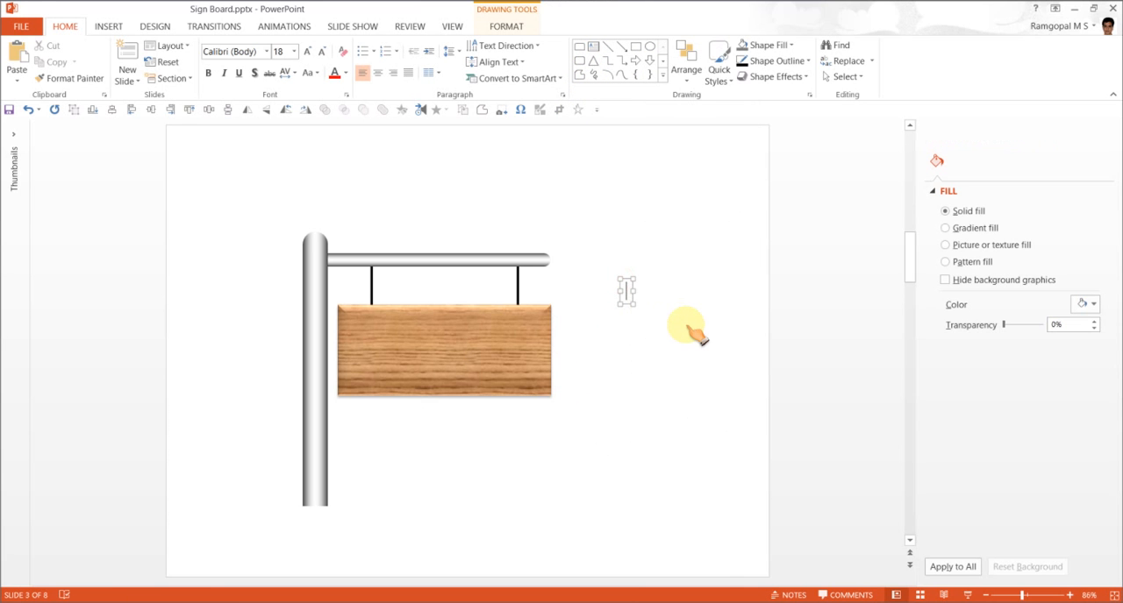
type("You")
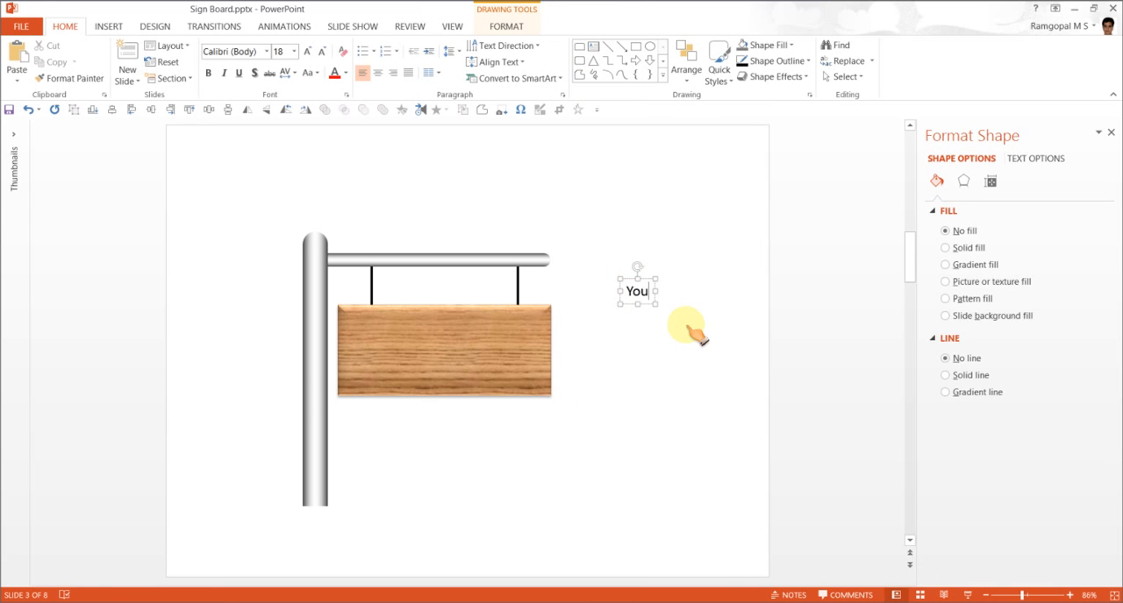
type("can replace")
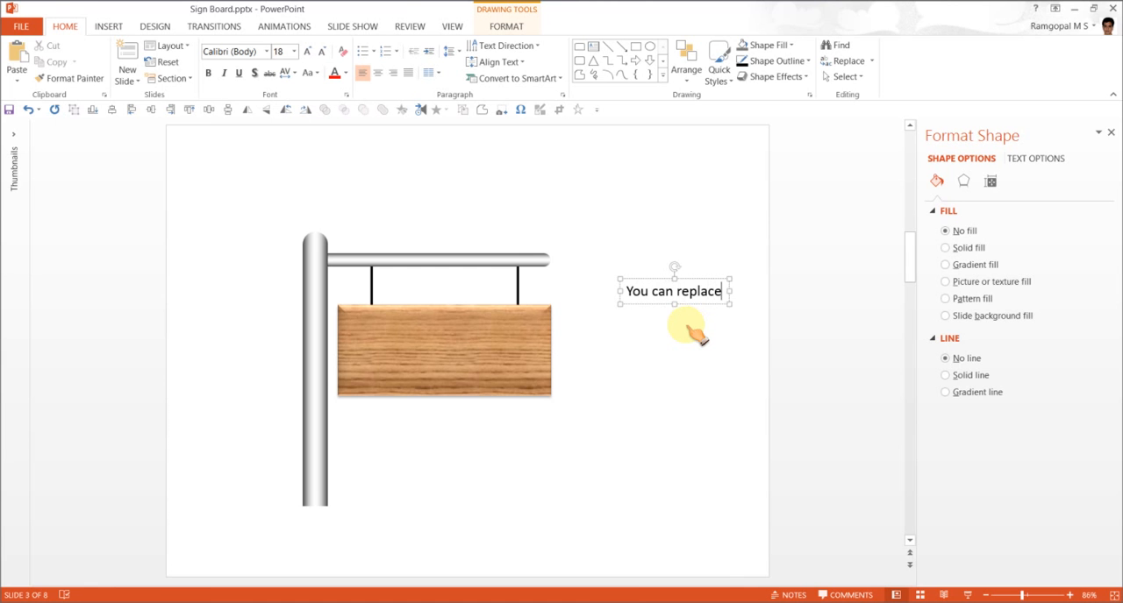
type("this sap")
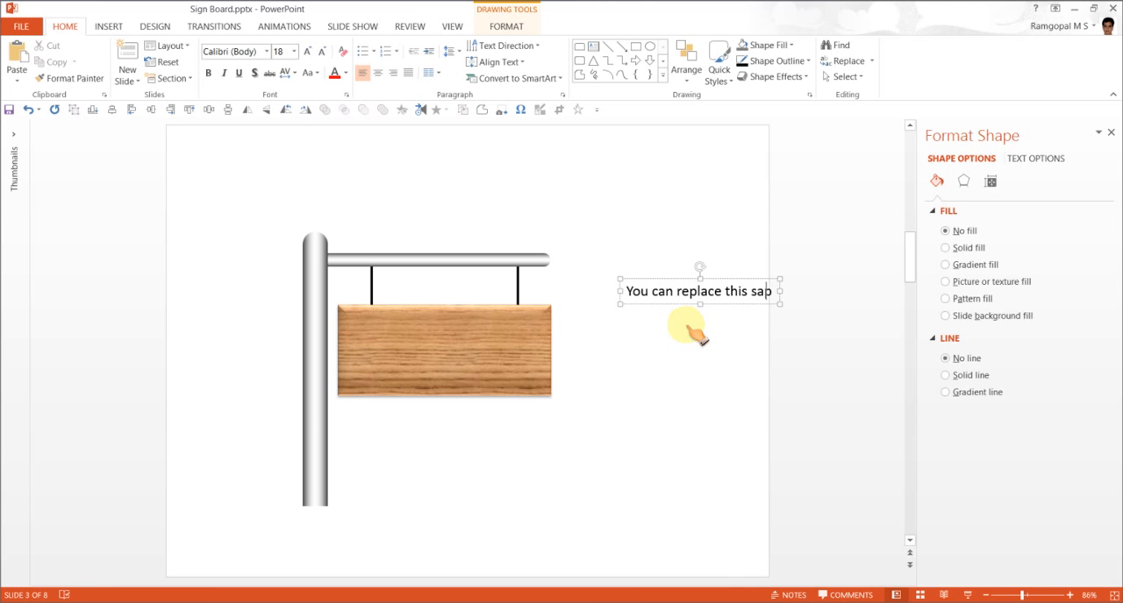
type("le")
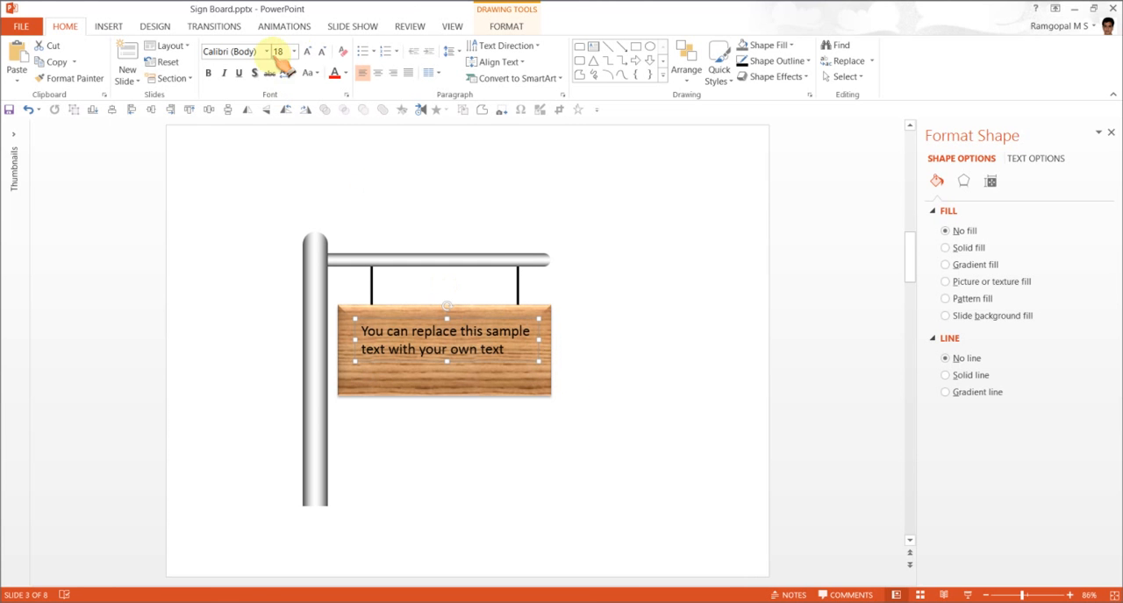
left_click(307, 51)
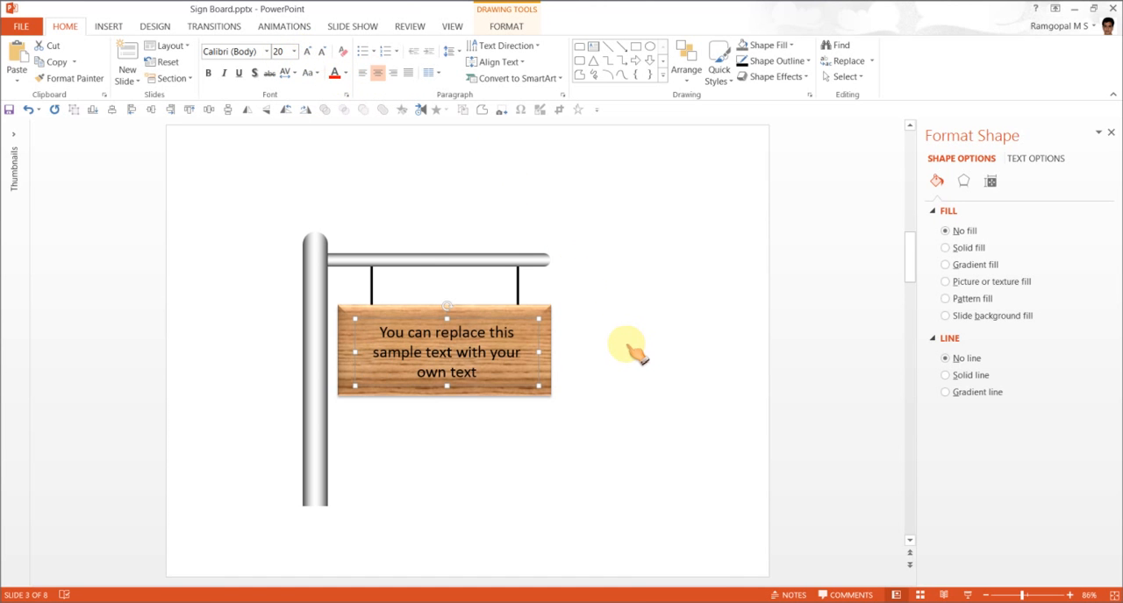
left_click(307, 51)
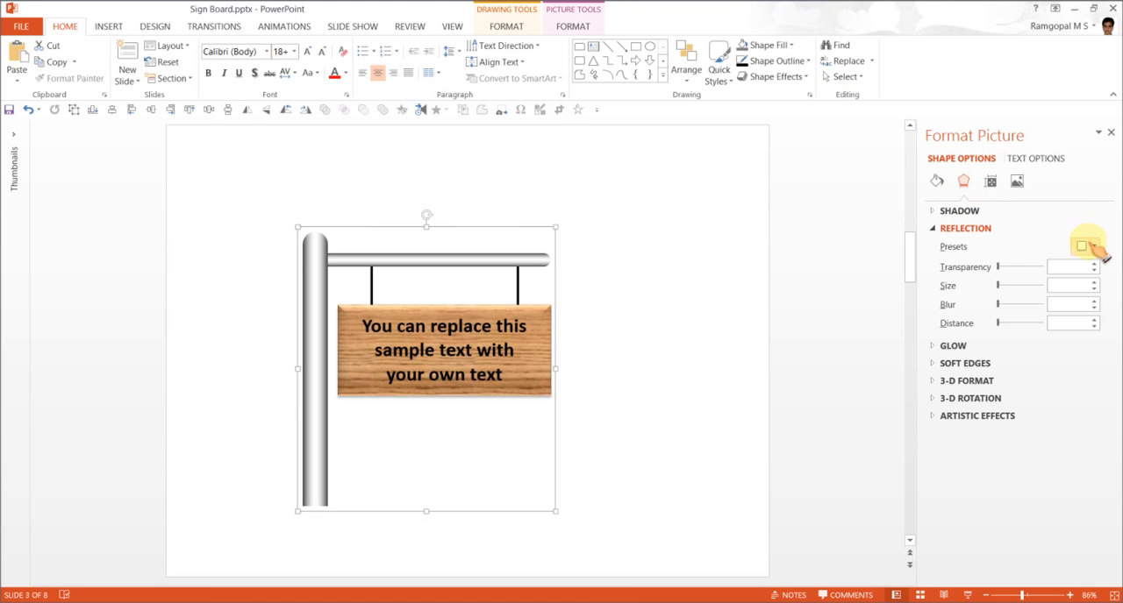
Apply Tight Reflection, touching and a Perspective Diagonal Upper Right shadow to the sign.
left_click(1085, 247)
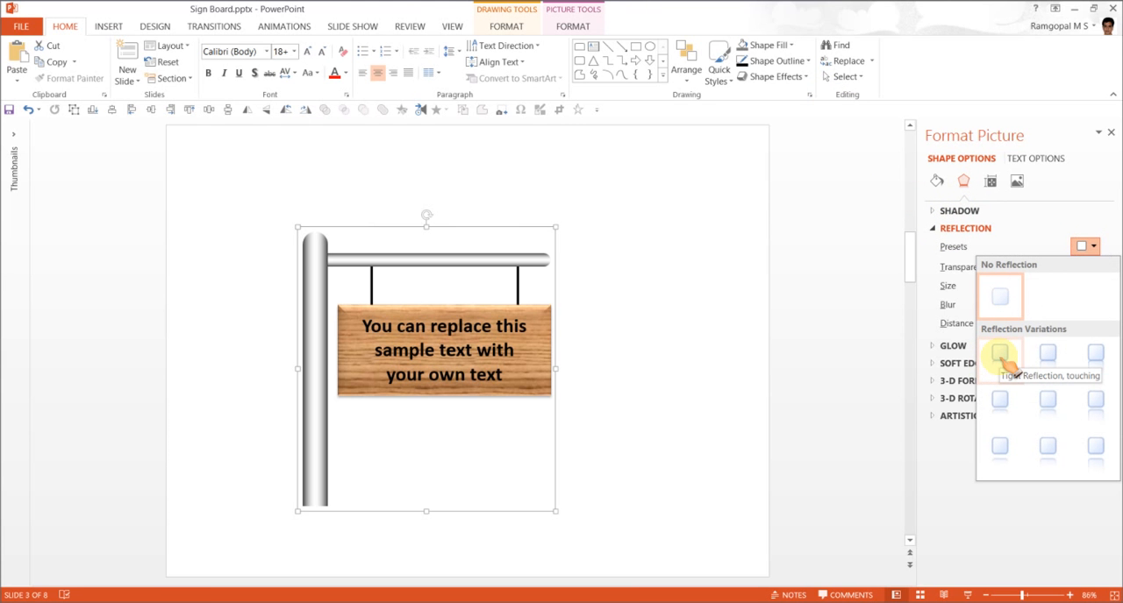
left_click(998, 355)
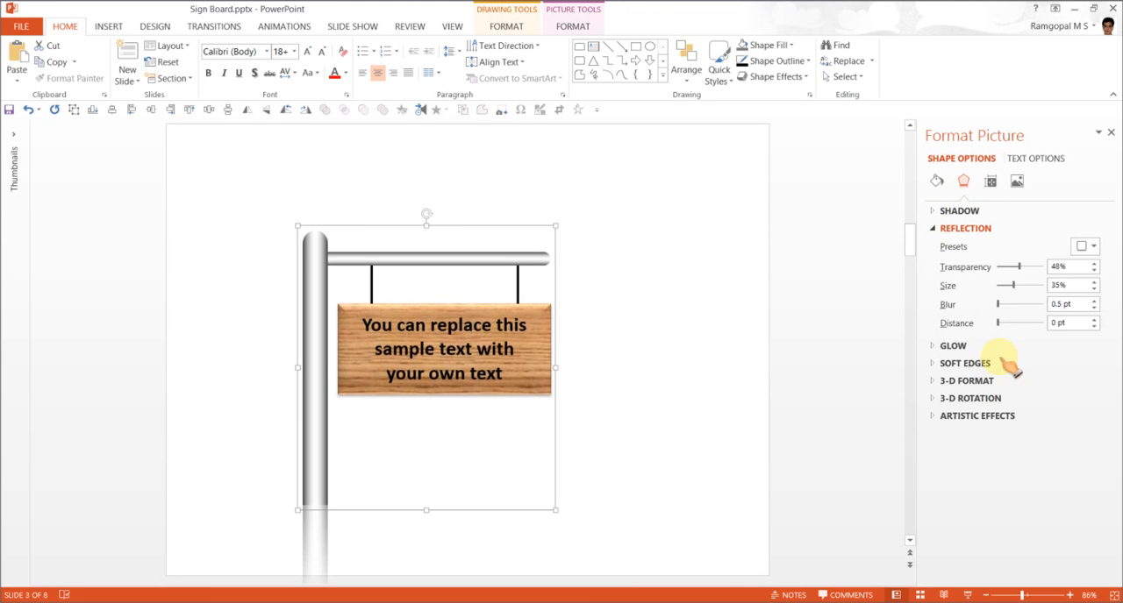
left_click(964, 228)
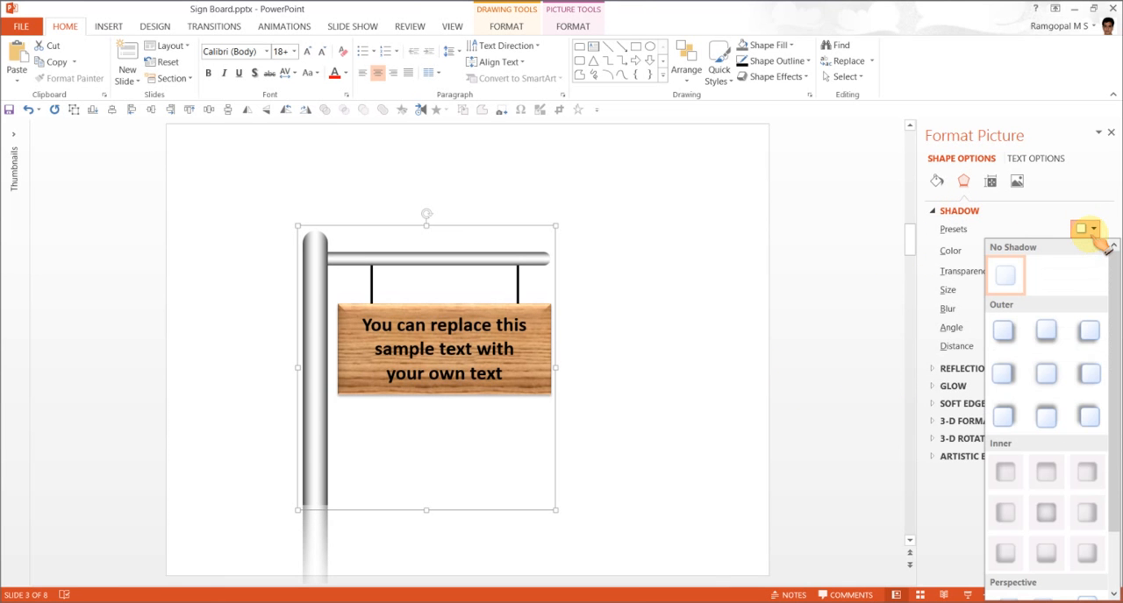
scroll("down", 3)
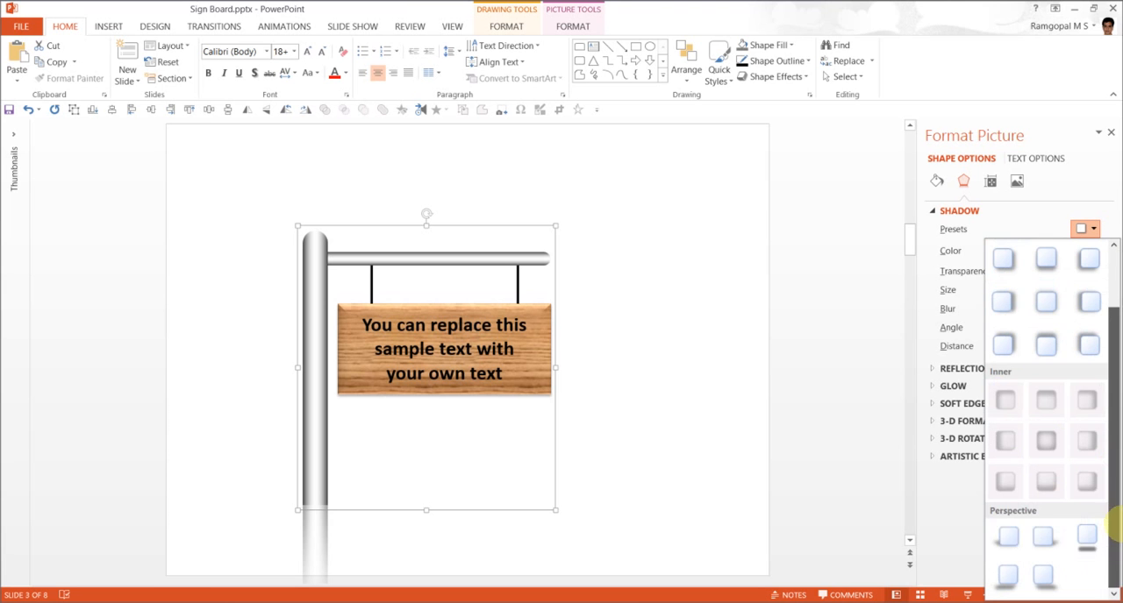
mouse_move(1046, 536)
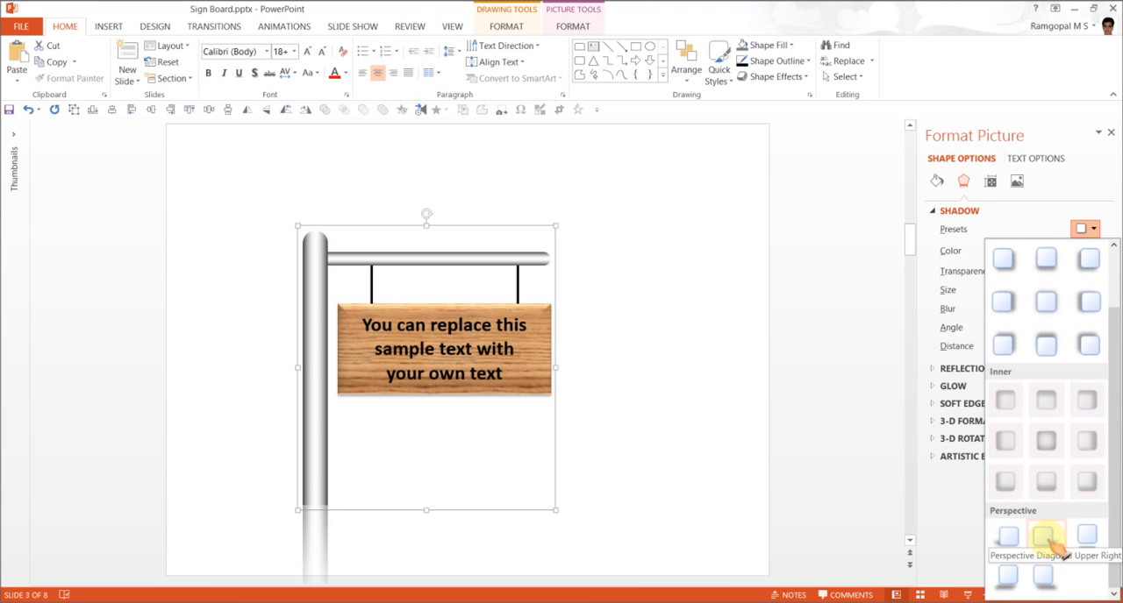
left_click(1044, 535)
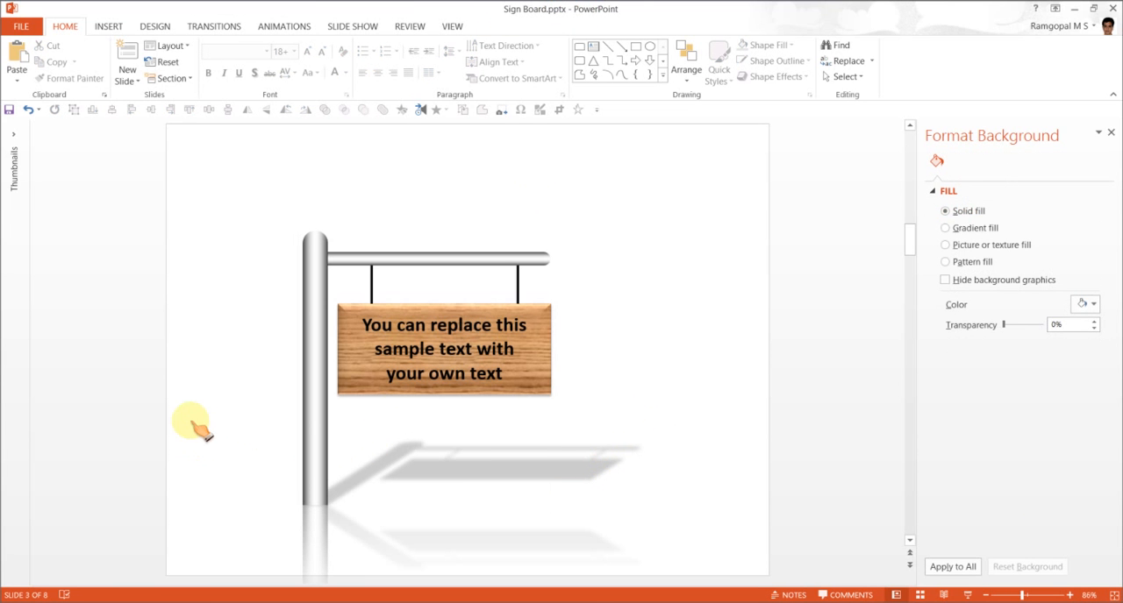
mouse_move(278, 476)
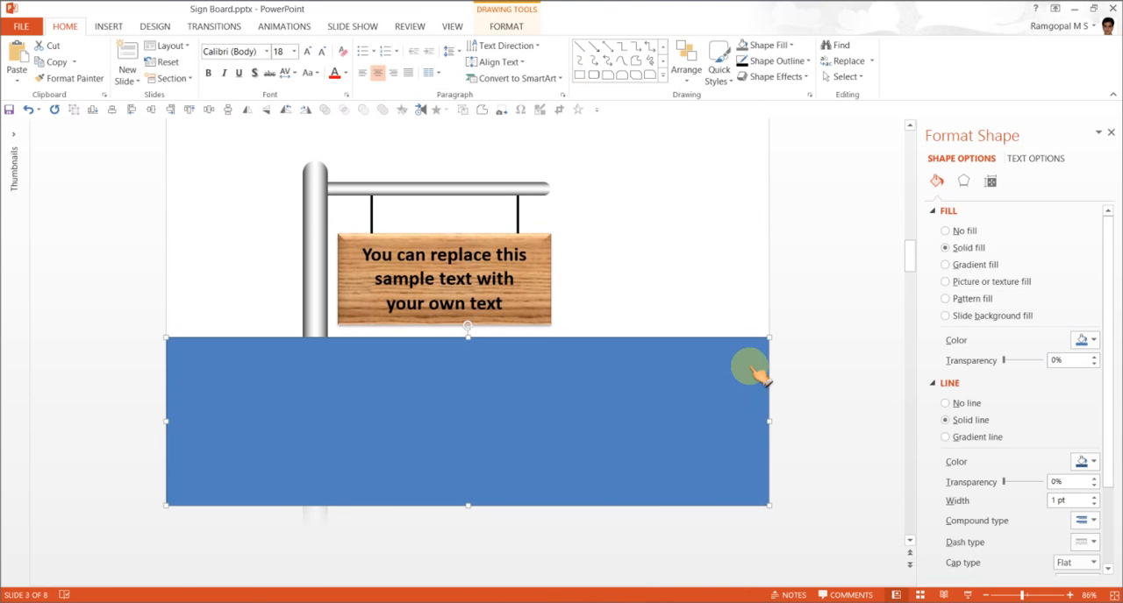
Fill the floor rectangle with a lighter grey from the Shape Fill colours.
left_click(770, 61)
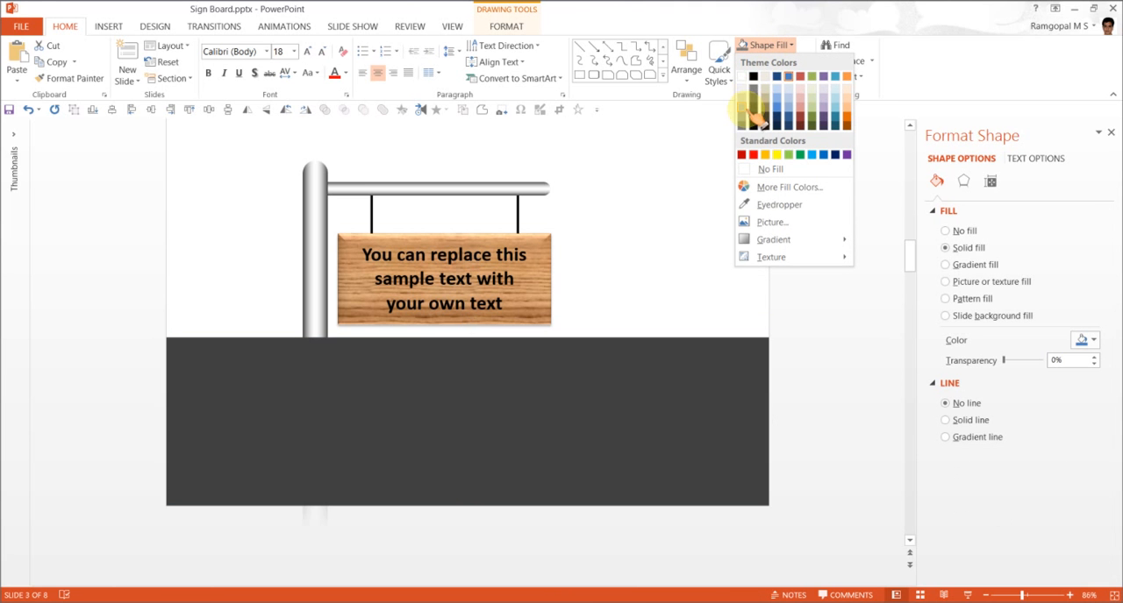
left_click(757, 106)
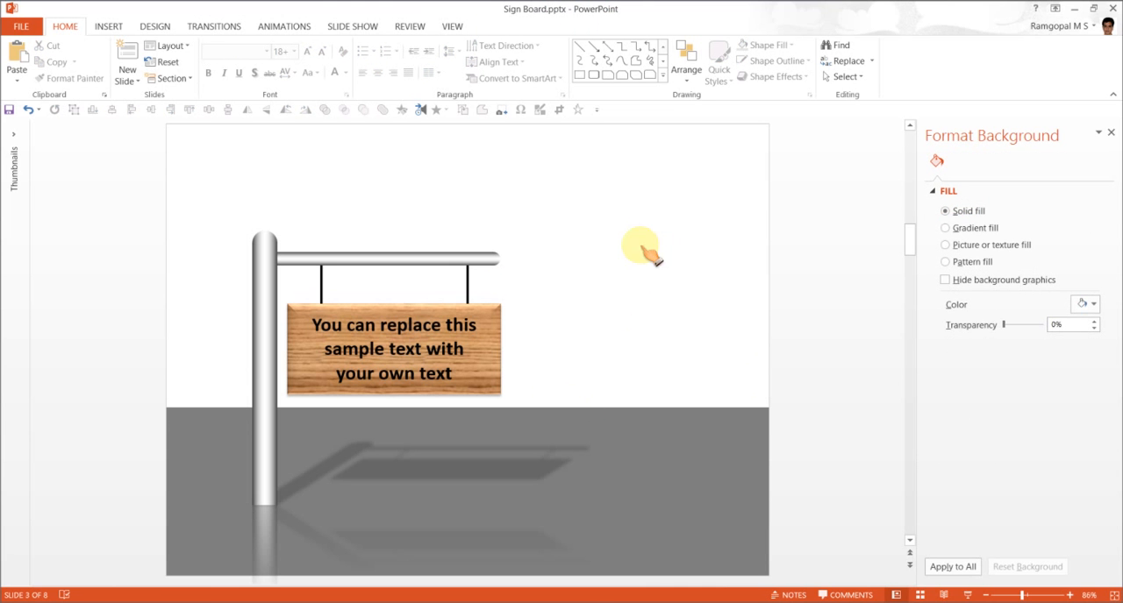
mouse_move(702, 201)
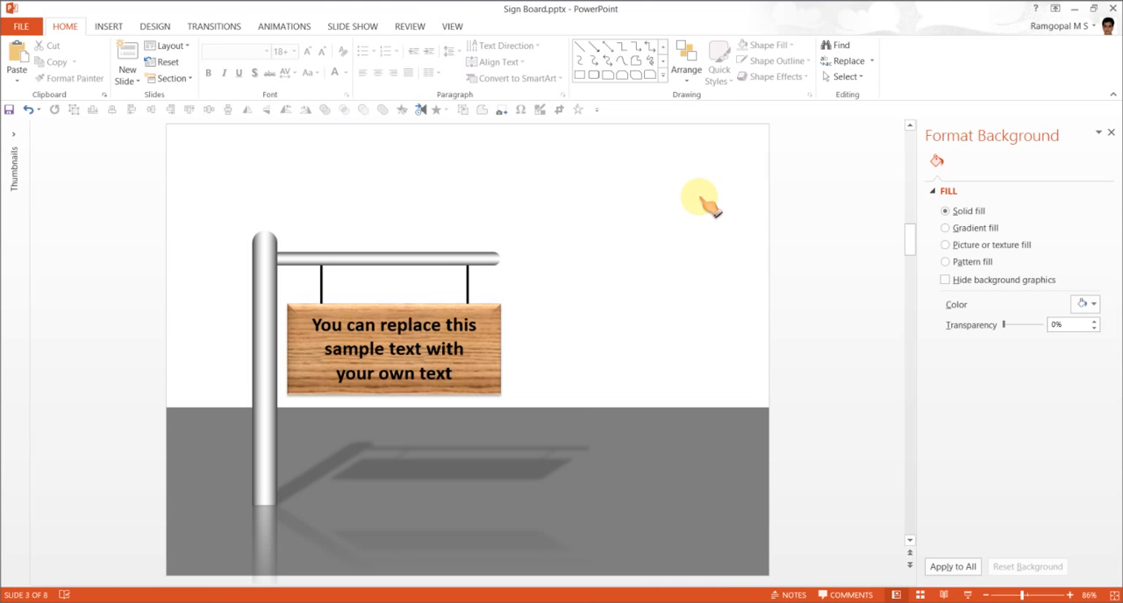
mouse_move(818, 414)
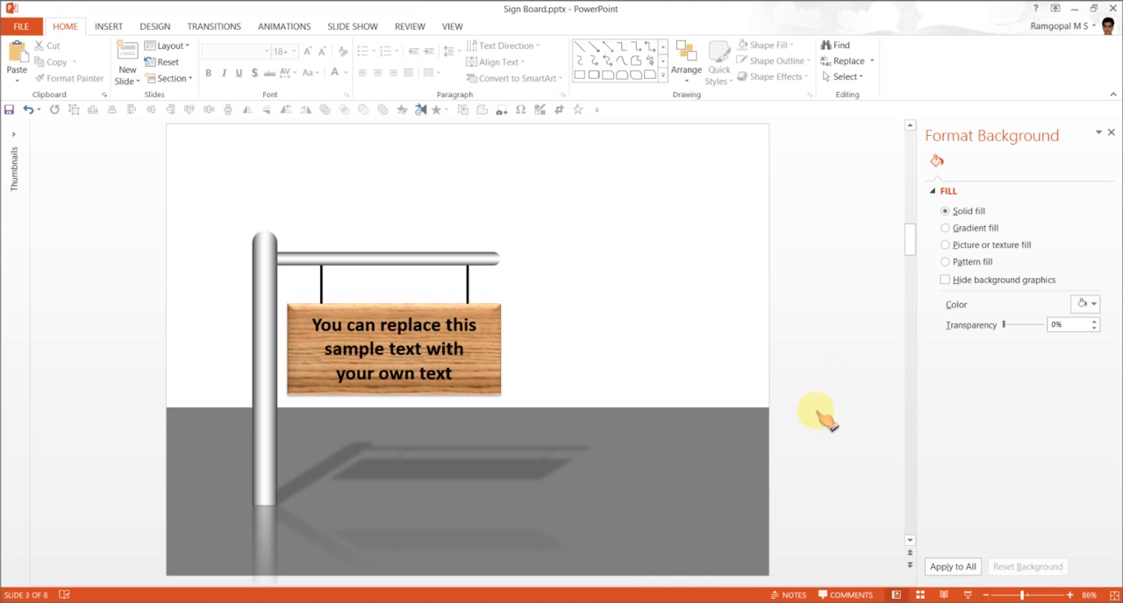